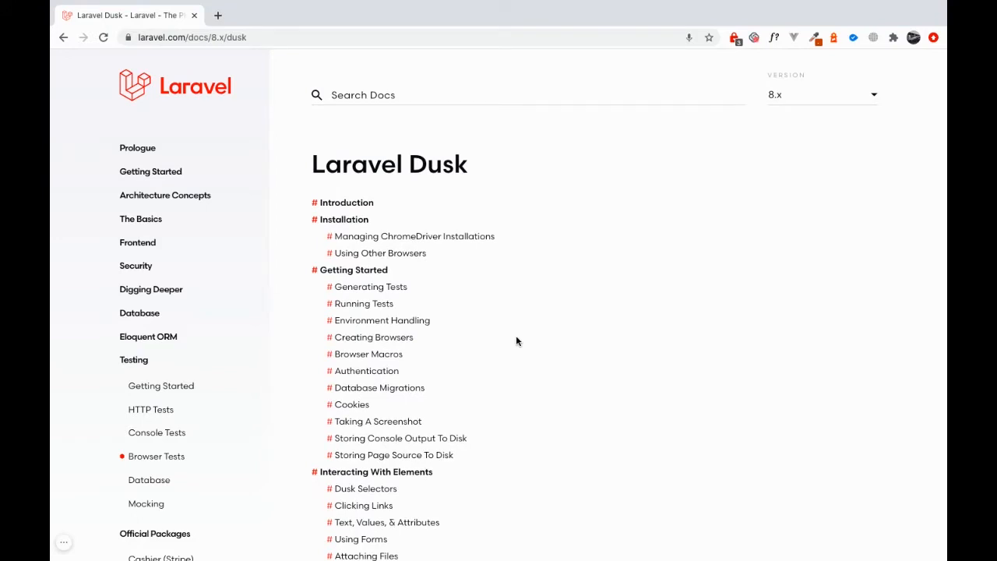
- Scroll the Laravel Dusk docs from the table of contents down to Dusk Selectors
scroll(down, 3)
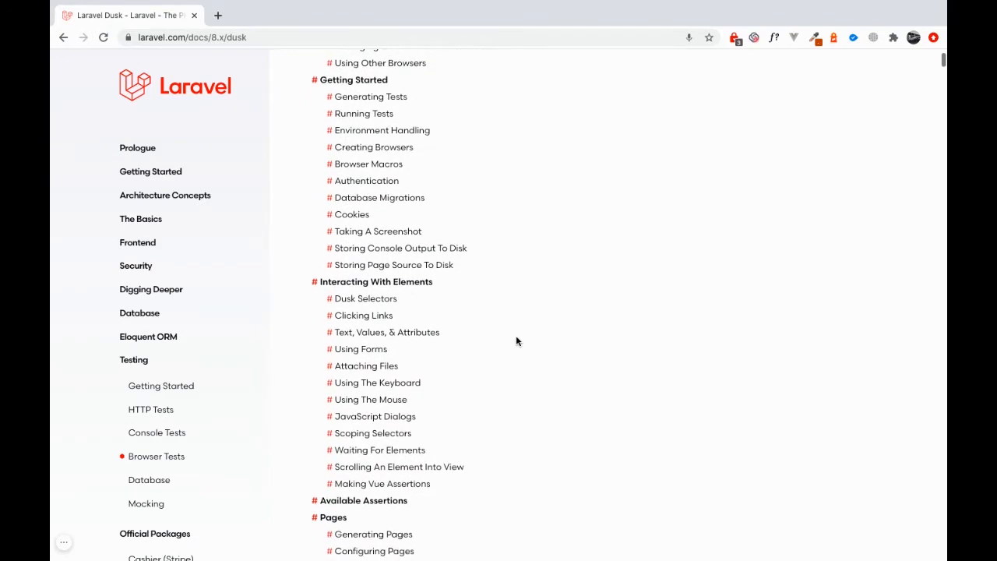
scroll(down, 3)
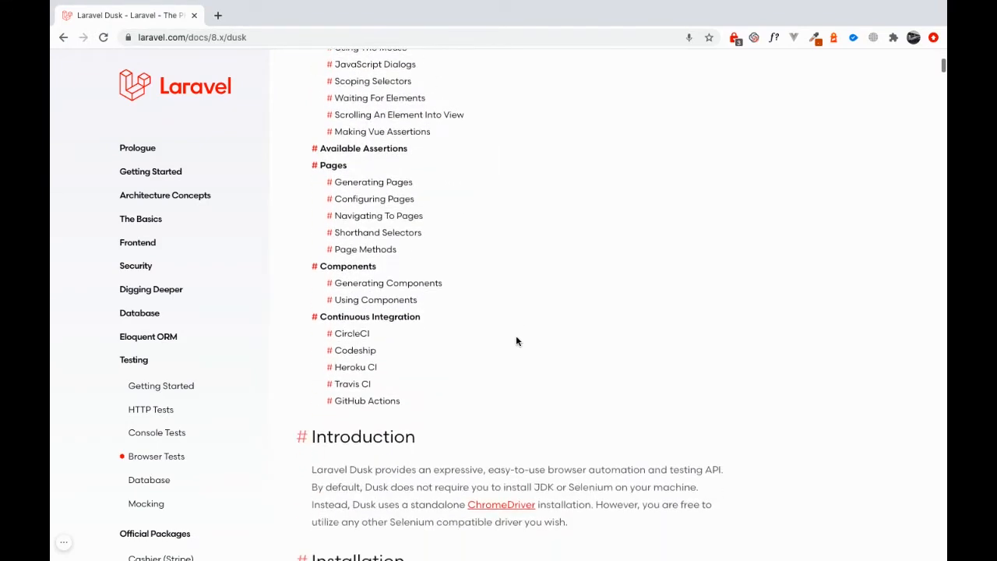
scroll(down, 3)
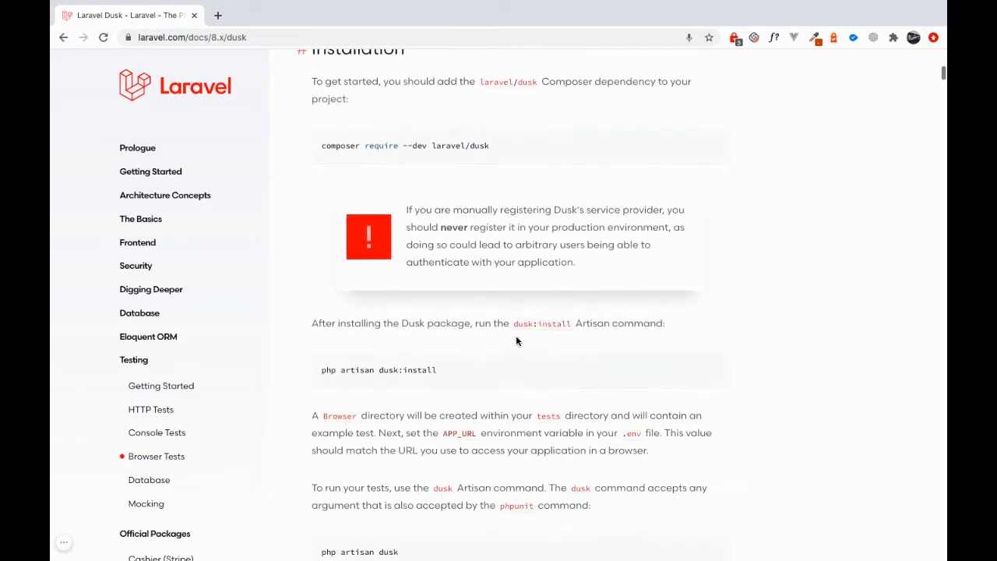
scroll(down, 3)
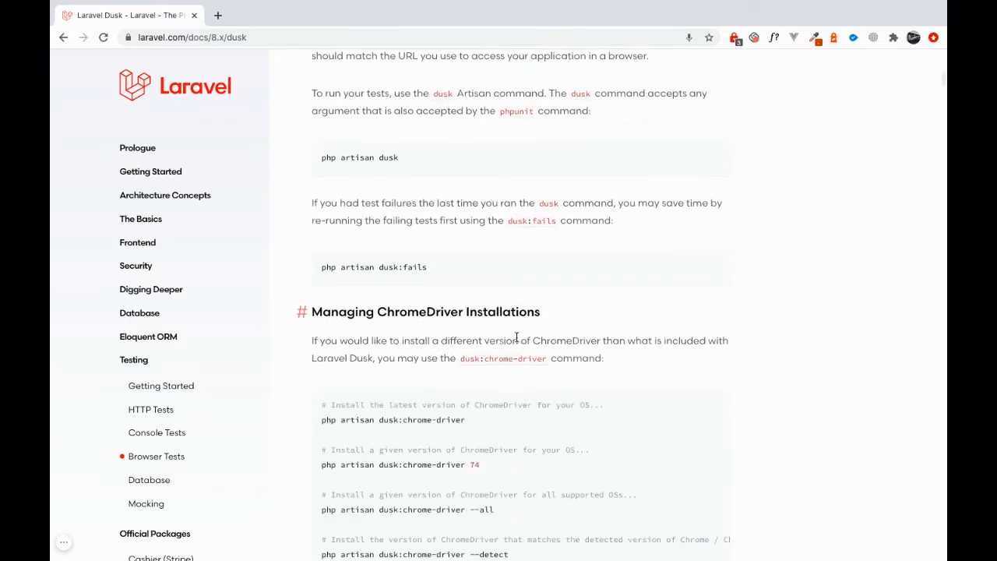
scroll(down, 3)
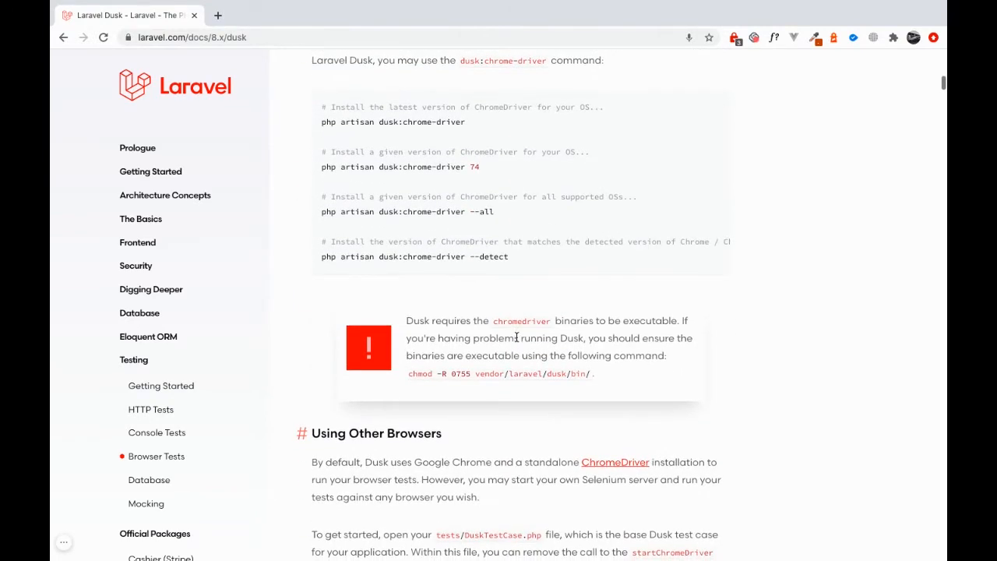
scroll(down, 3)
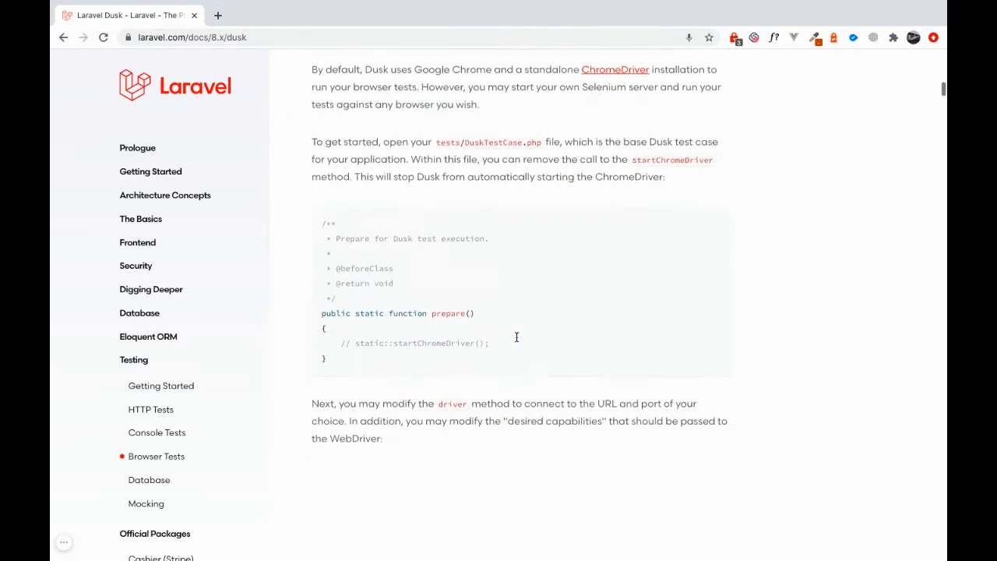
scroll(down, 3)
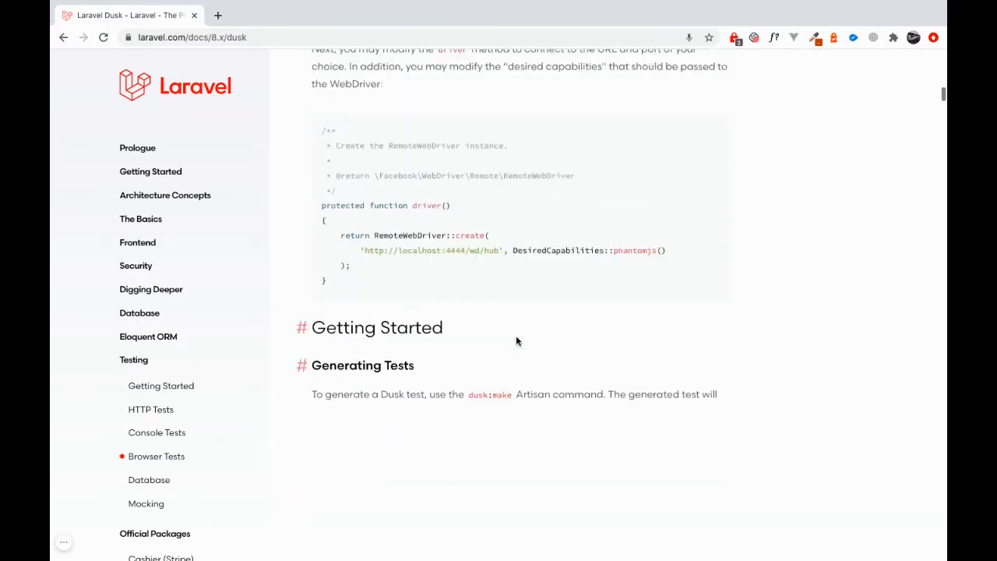
scroll(down, 3)
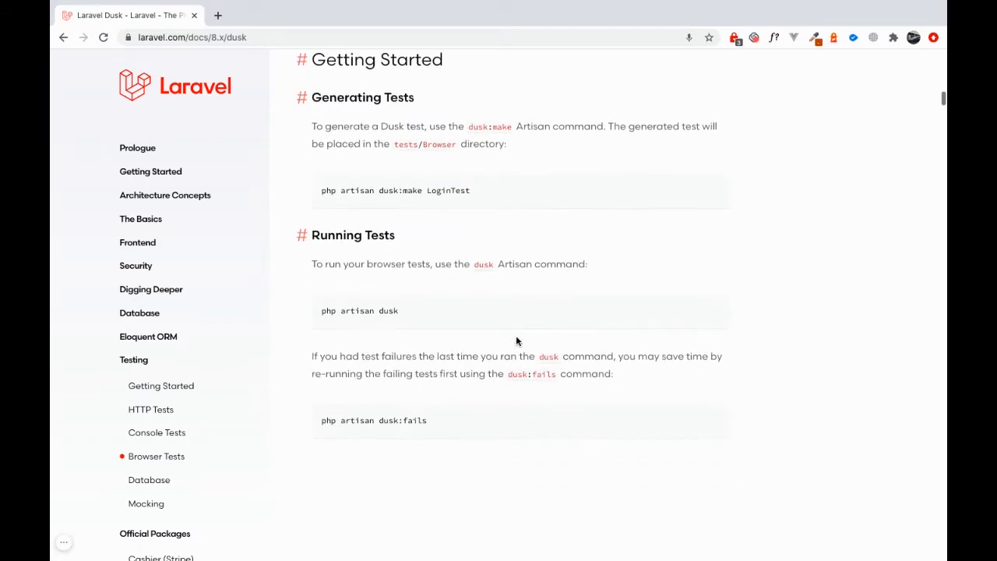
scroll(down, 3)
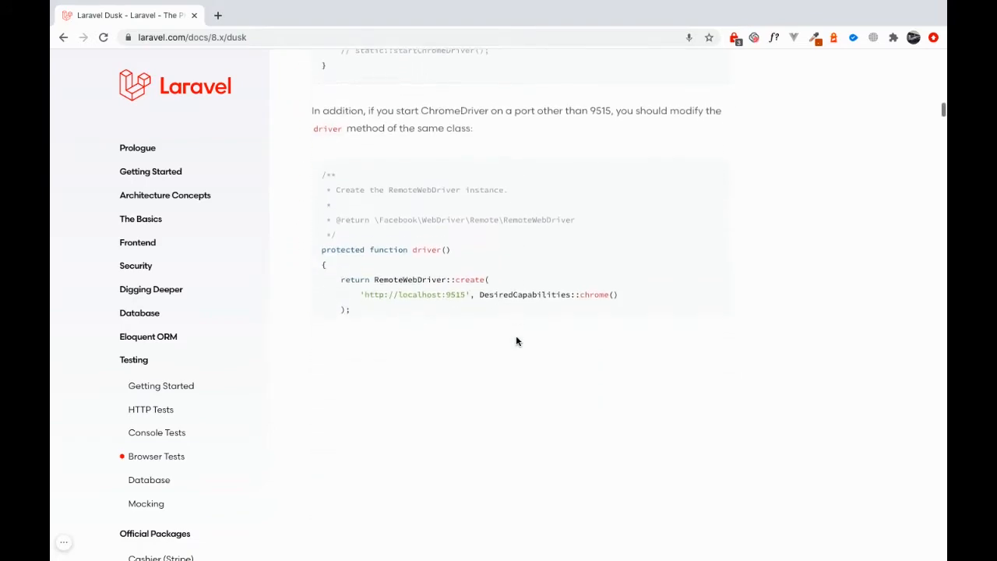
scroll(down, 3)
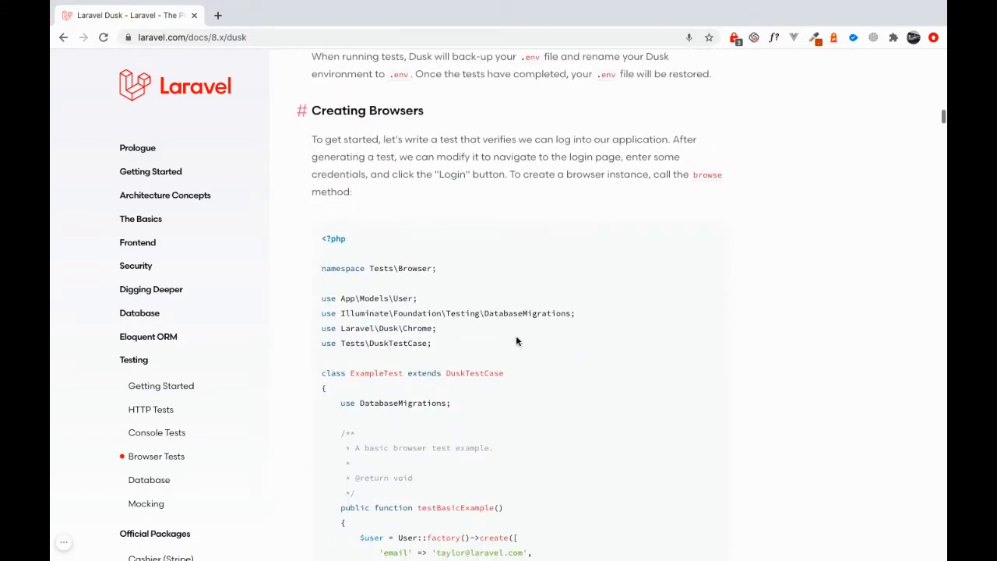
scroll(down, 3)
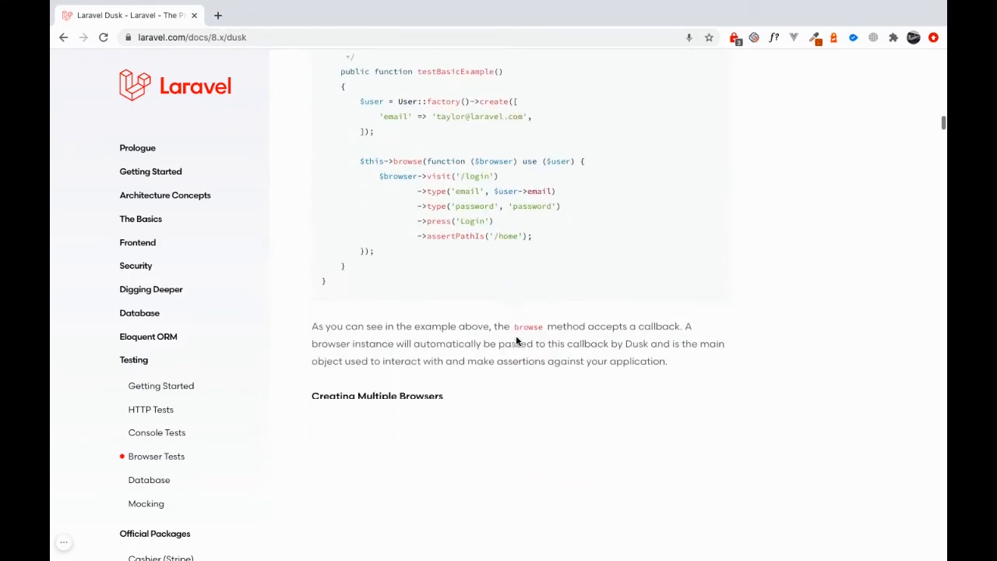
scroll(down, 3)
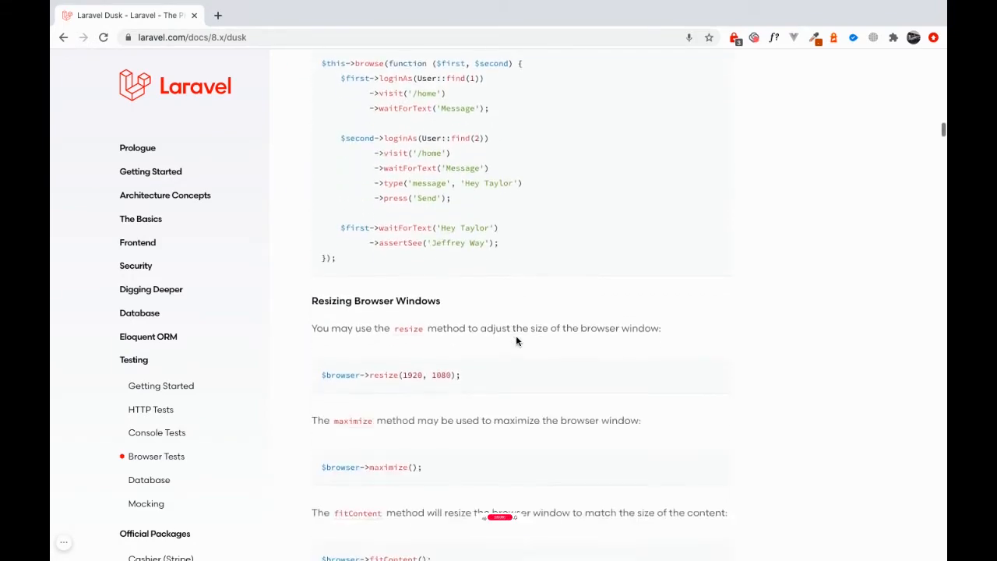
scroll(down, 3)
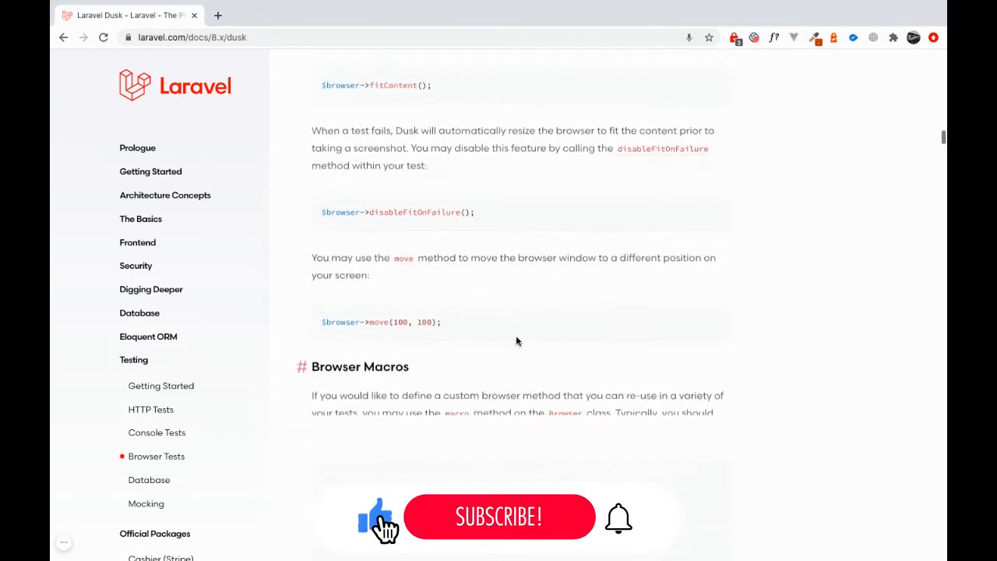
scroll(down, 3)
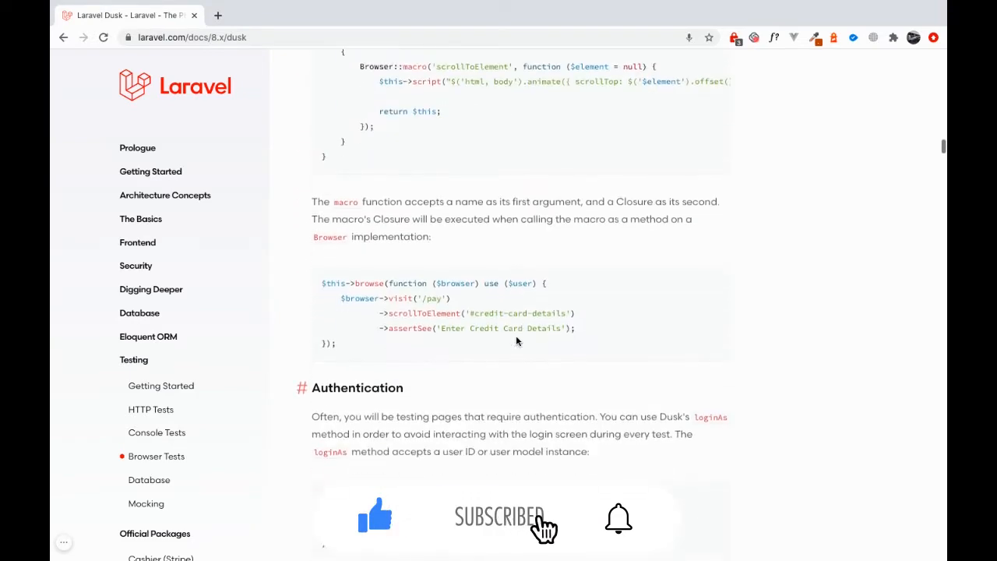
scroll(down, 3)
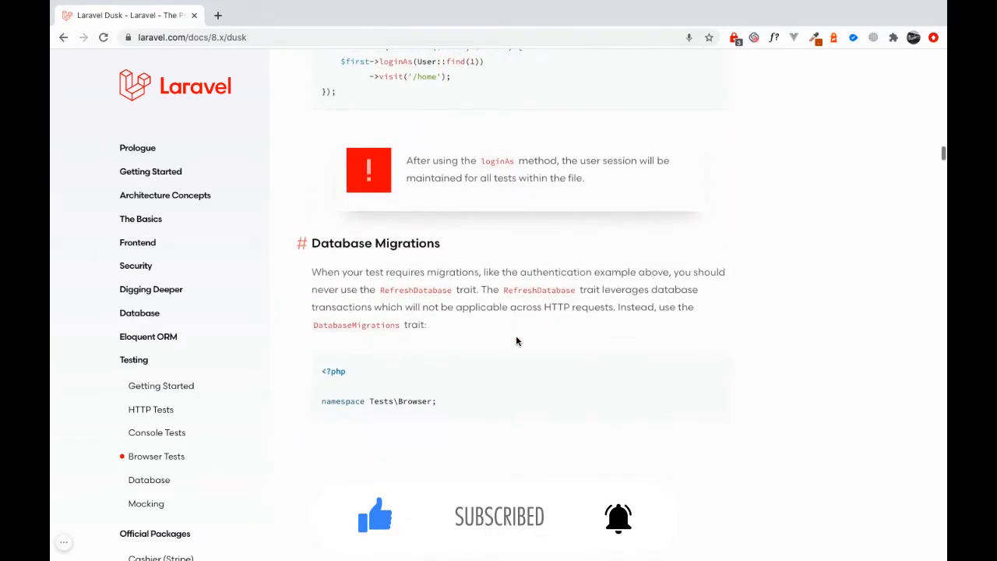
scroll(down, 3)
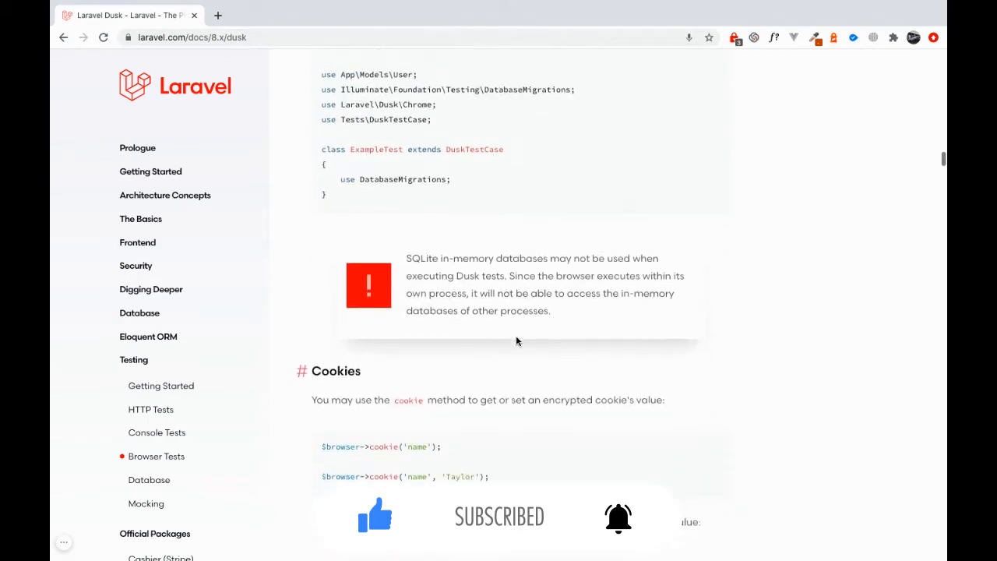
scroll(down, 3)
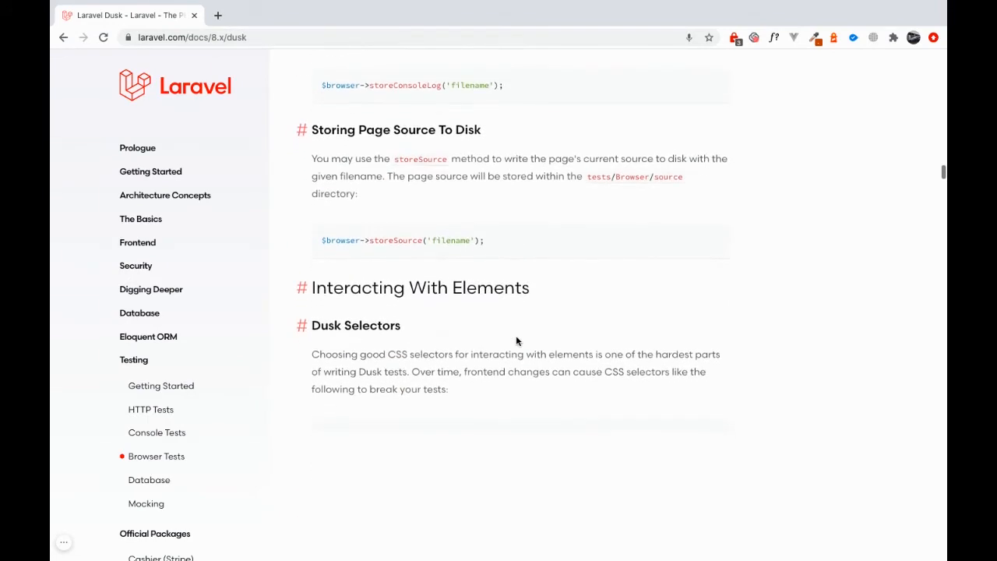
scroll(down, 3)
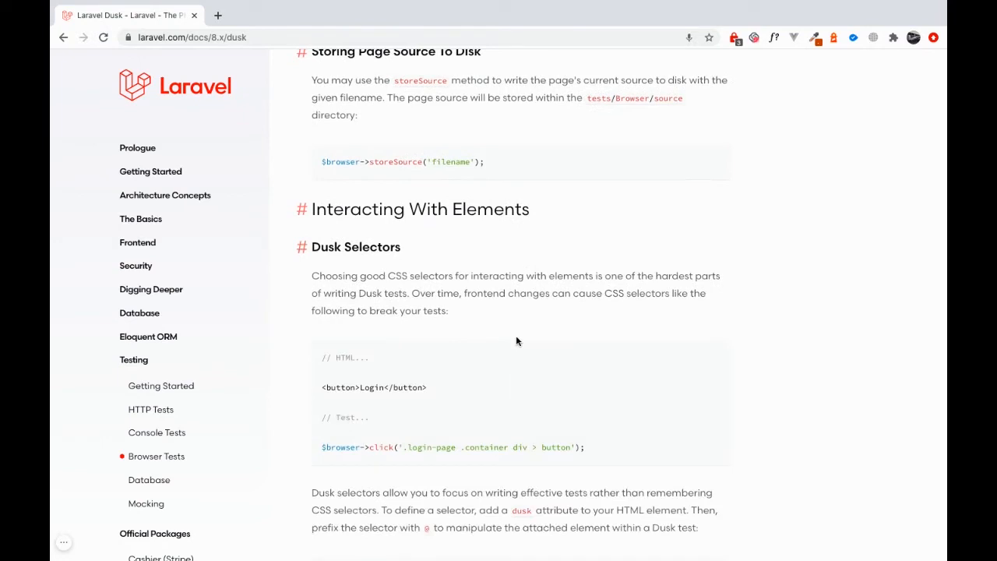
- Find 'assertSee' on the Dusk page, stepping through matches to Available Assertions
text(tota)
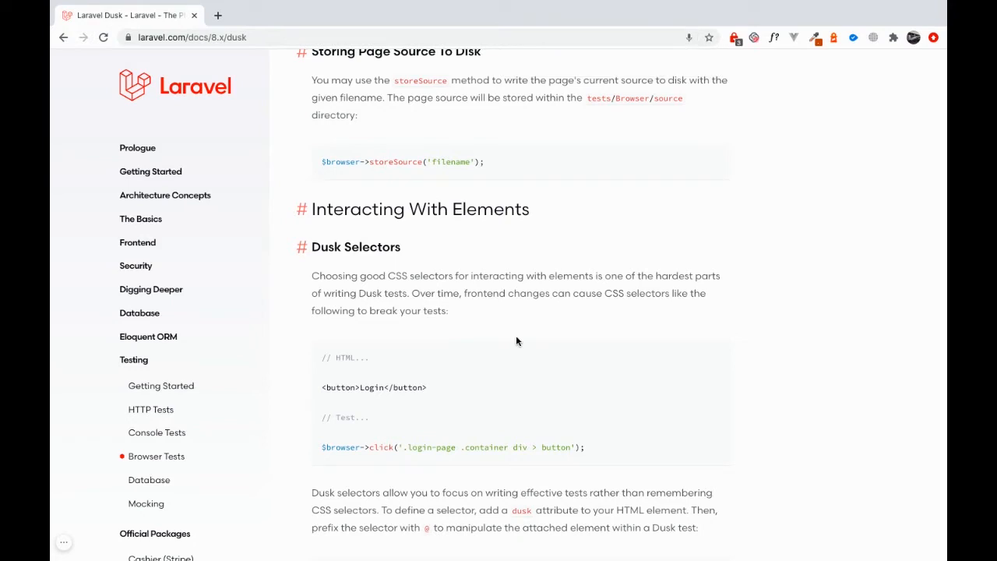
text(assertSee)
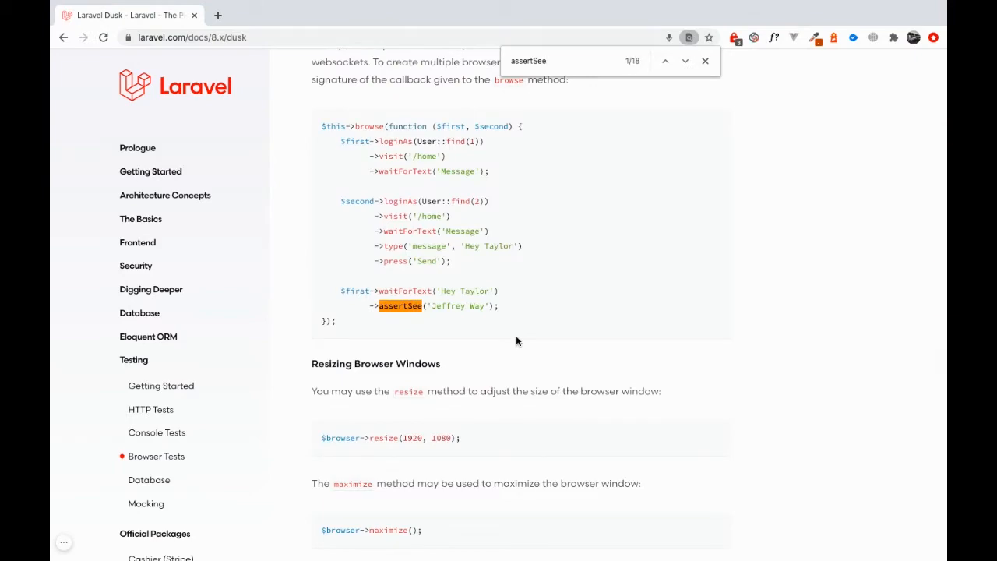
click(685, 60)
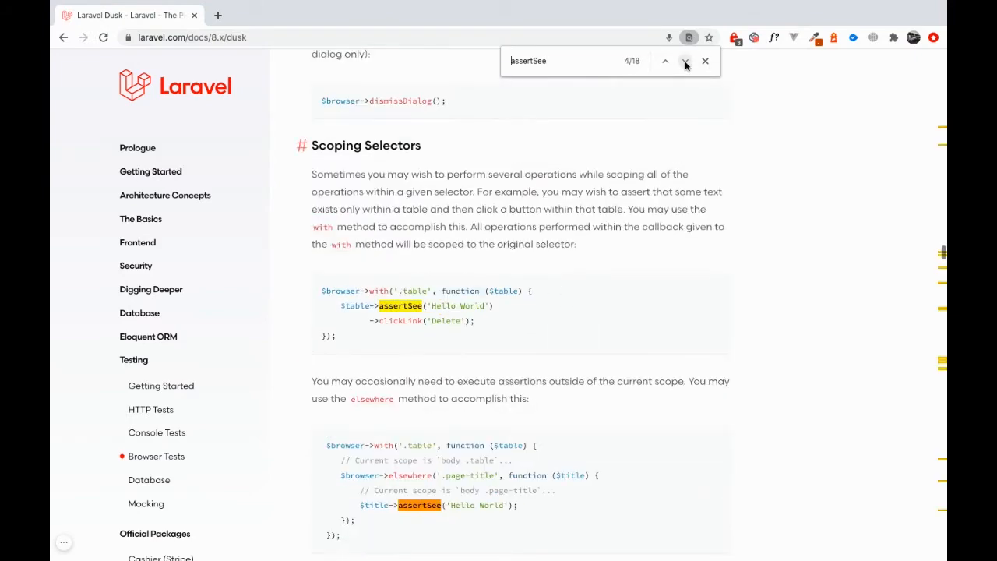
click(684, 61)
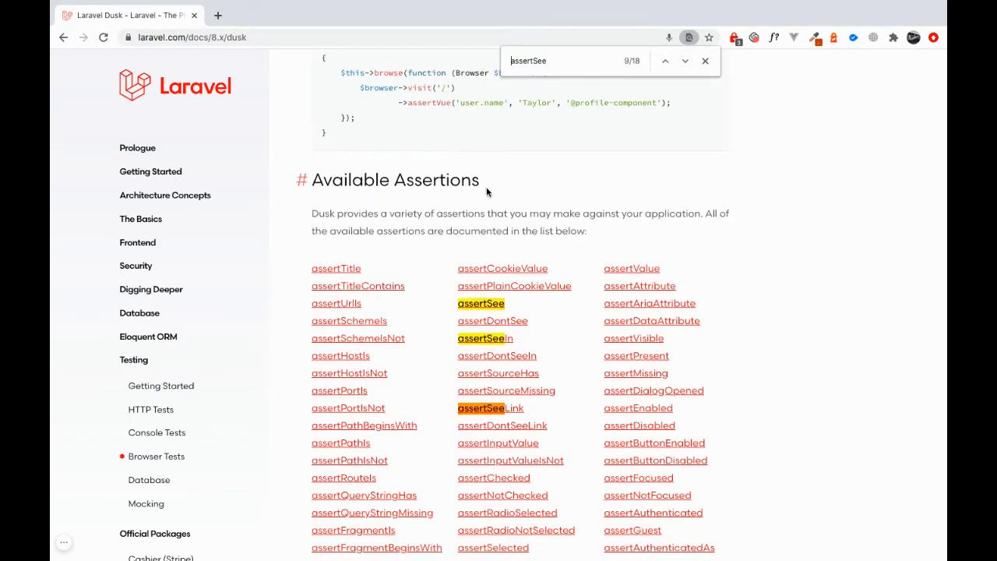
click(704, 61)
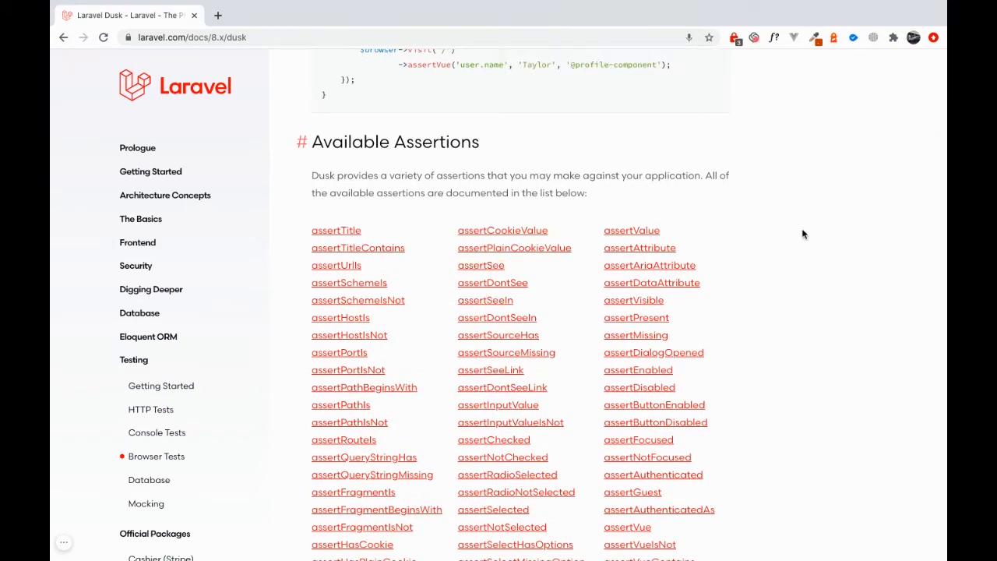
- Scroll through assertion descriptions like assertTitle and assertUrlIs below Available Assertions
scroll(down, 3)
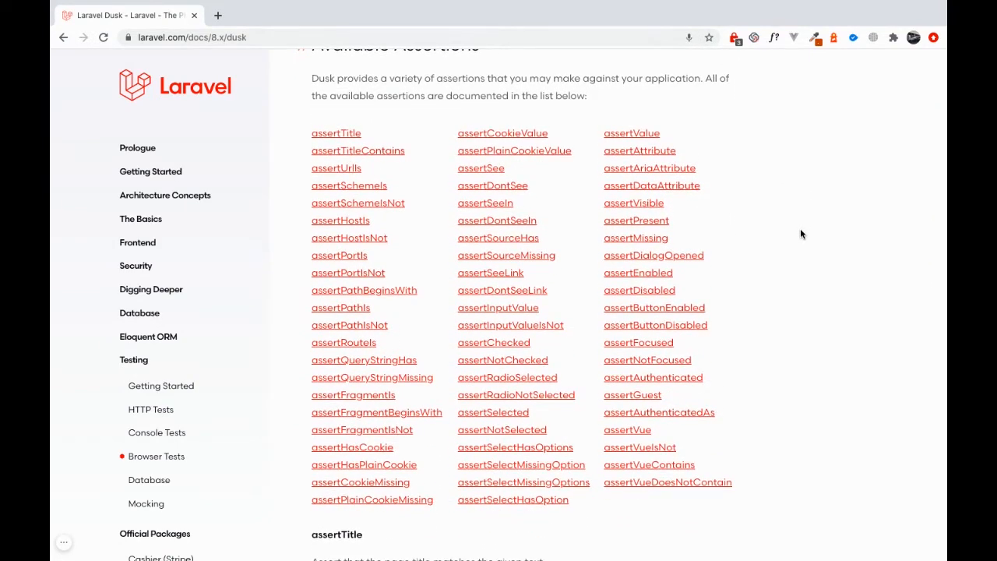
scroll(down, 3)
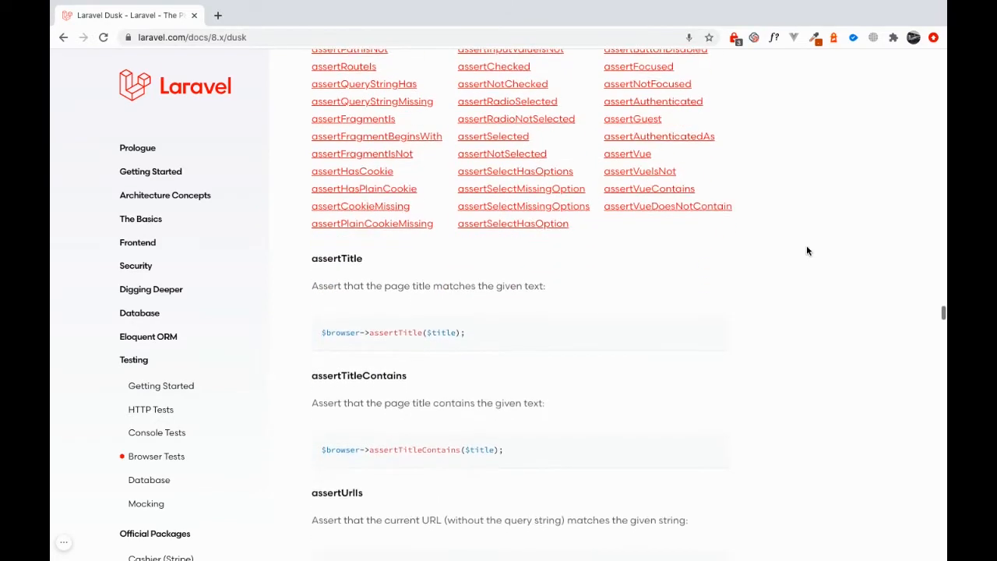
scroll(down, 3)
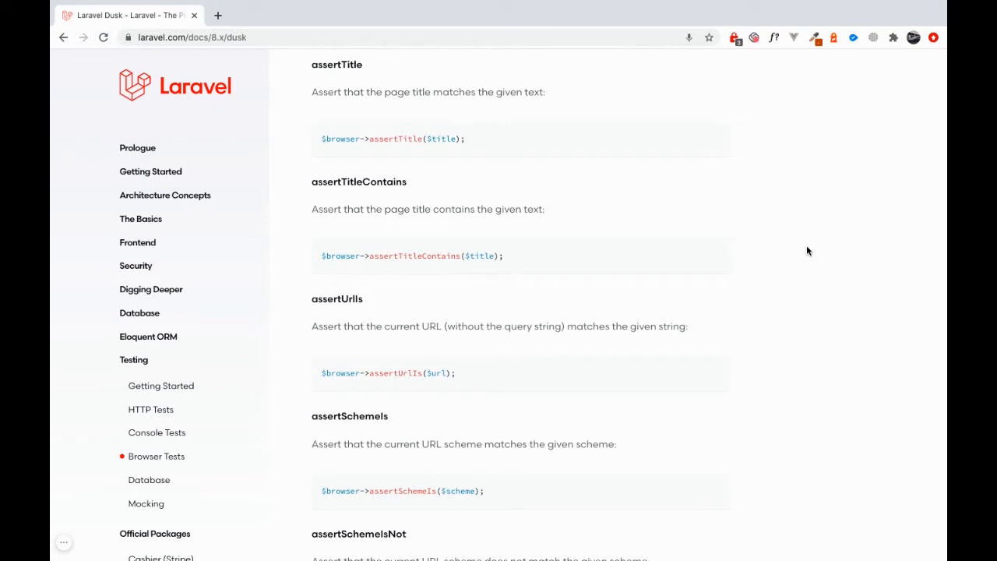
scroll(down, 3)
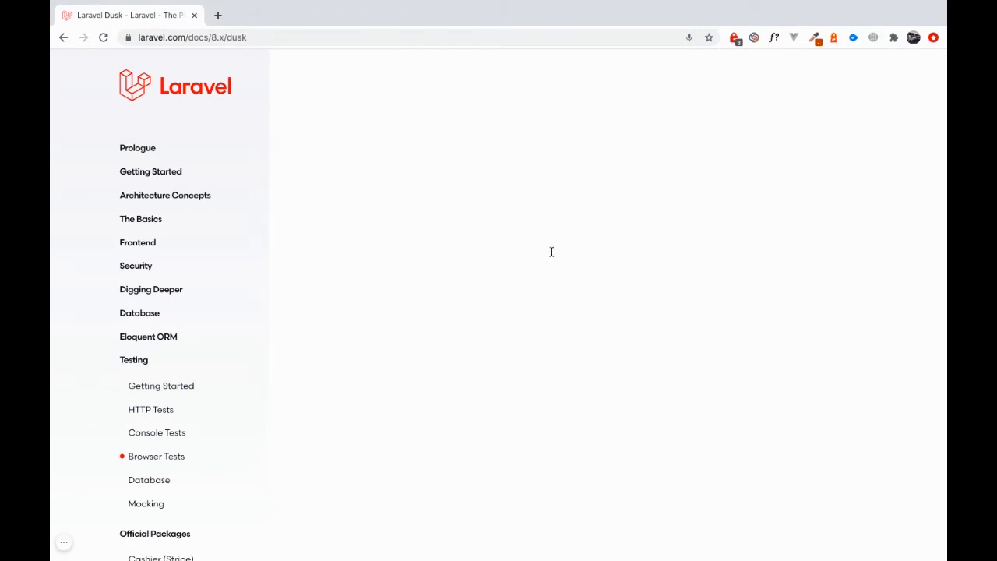
scroll(down, 3)
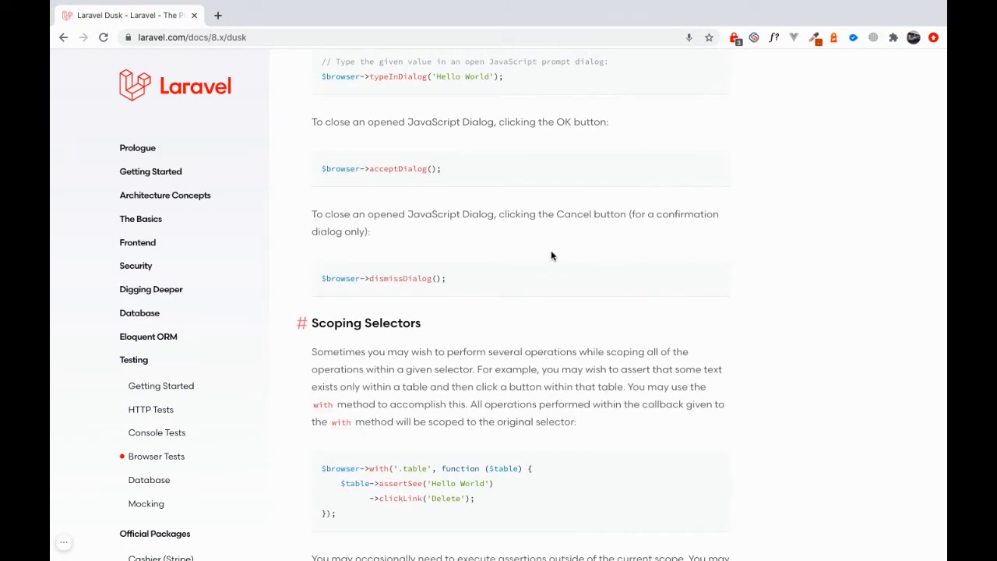
scroll(down, 3)
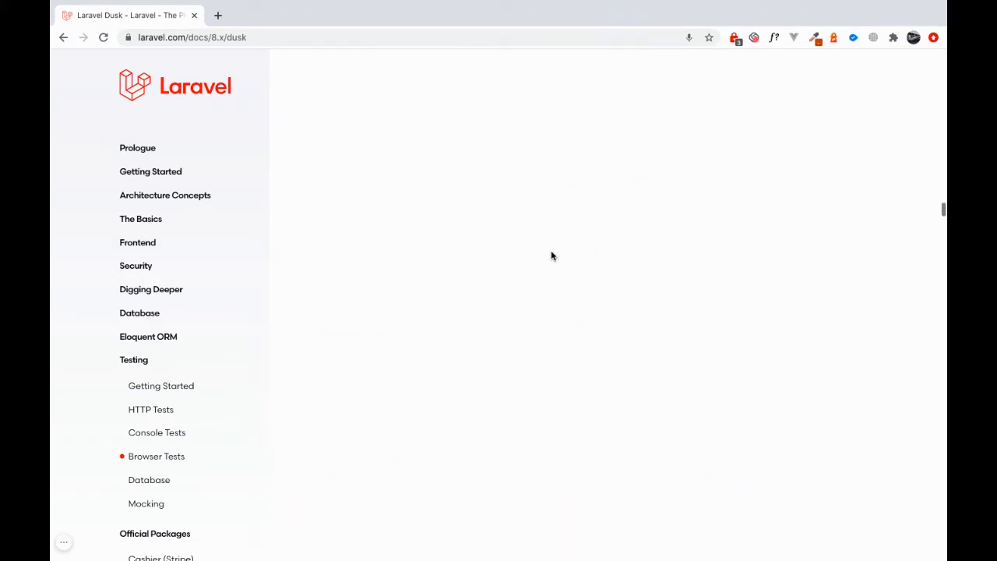
- Scroll the Dusk page to the Introduction and Installation sections
scroll(down, 3)
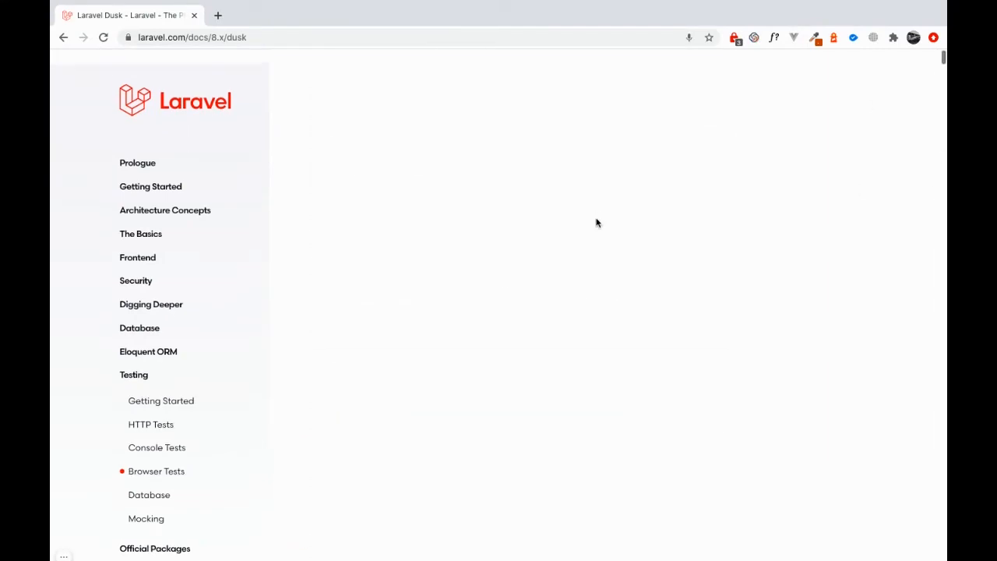
scroll(down, 3)
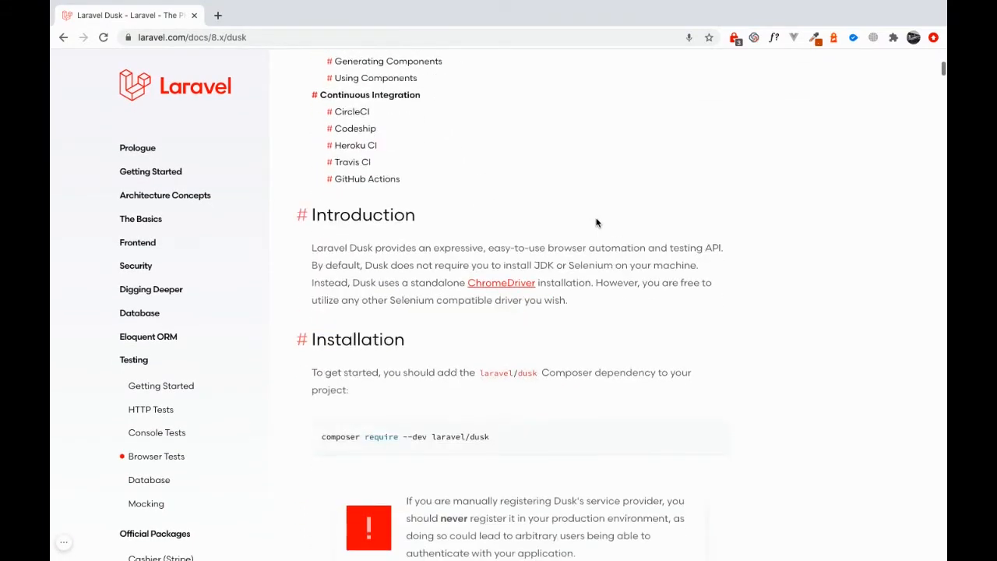
scroll(down, 3)
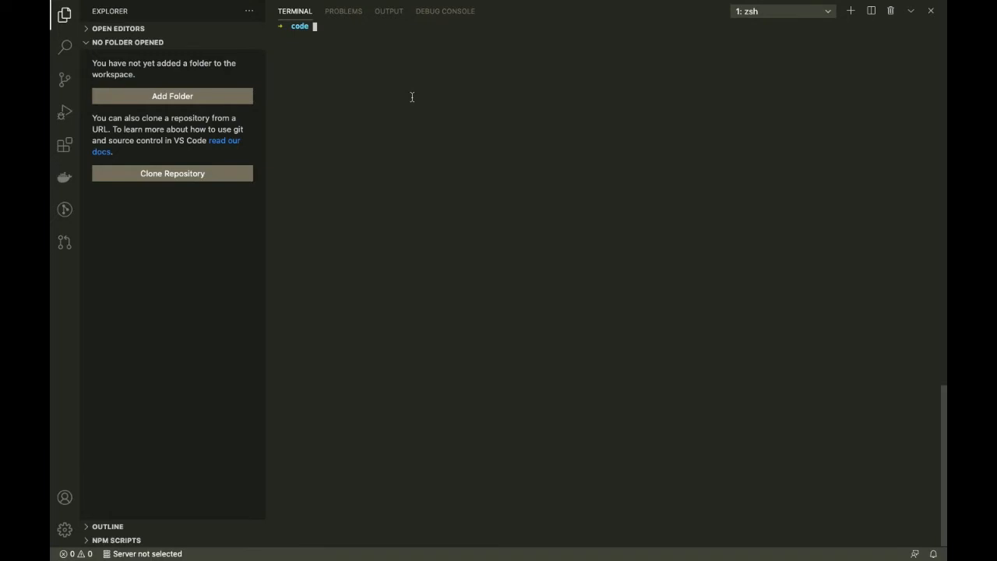
- Run 'laravel new dusktut' in the terminal and follow the output to 'Application ready'
text(laravel)
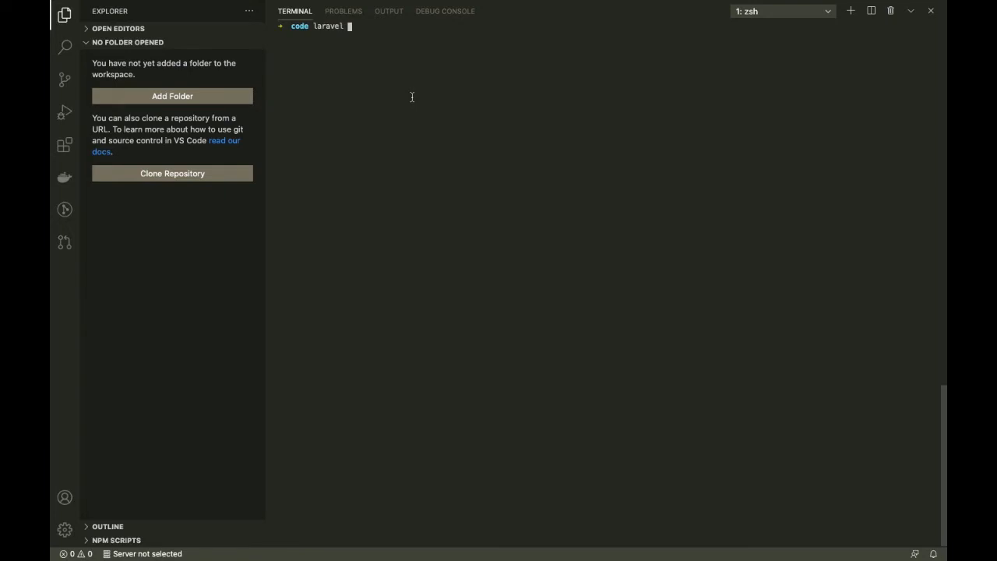
text(new dusk)
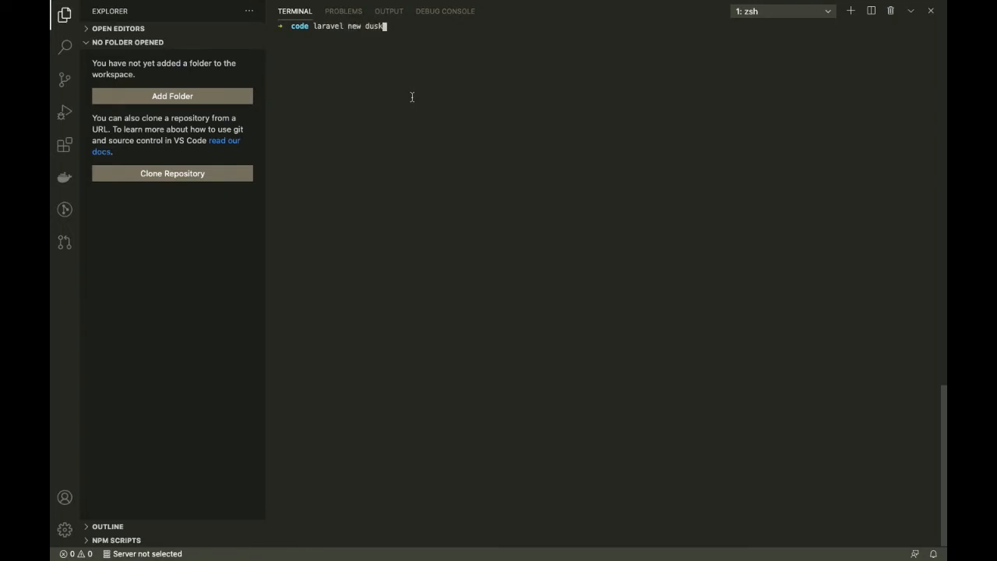
text(tut)
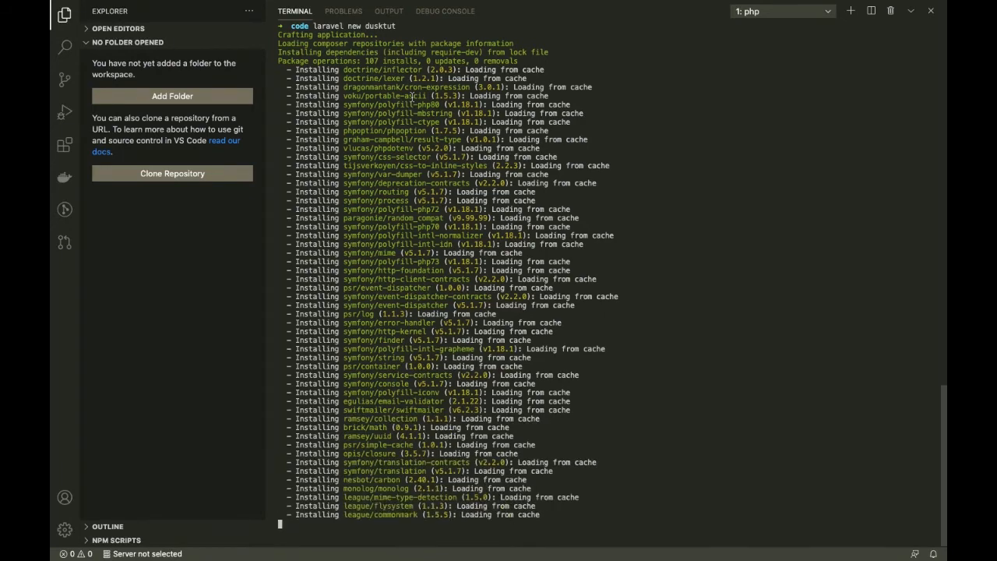
scroll(down, 3)
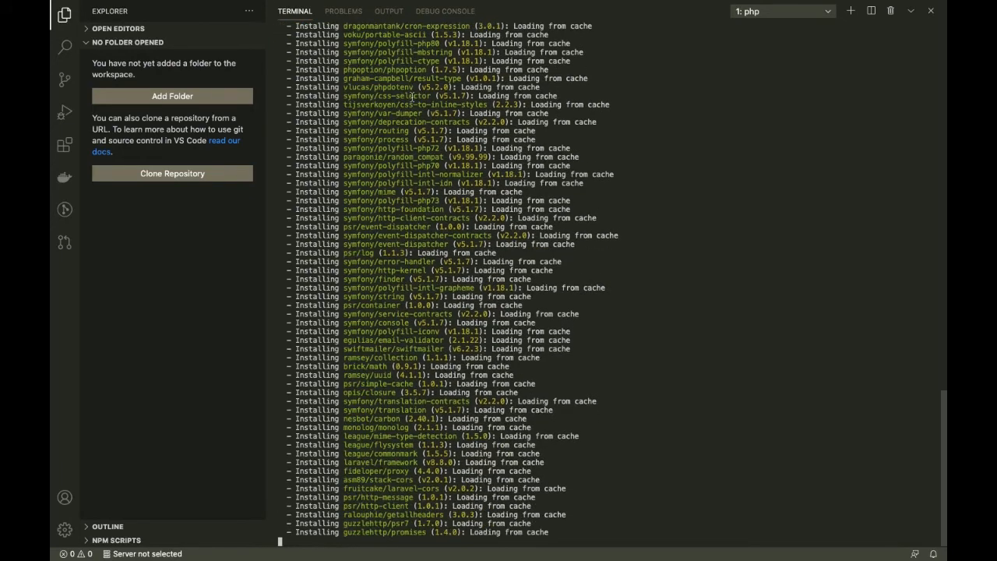
scroll(down, 3)
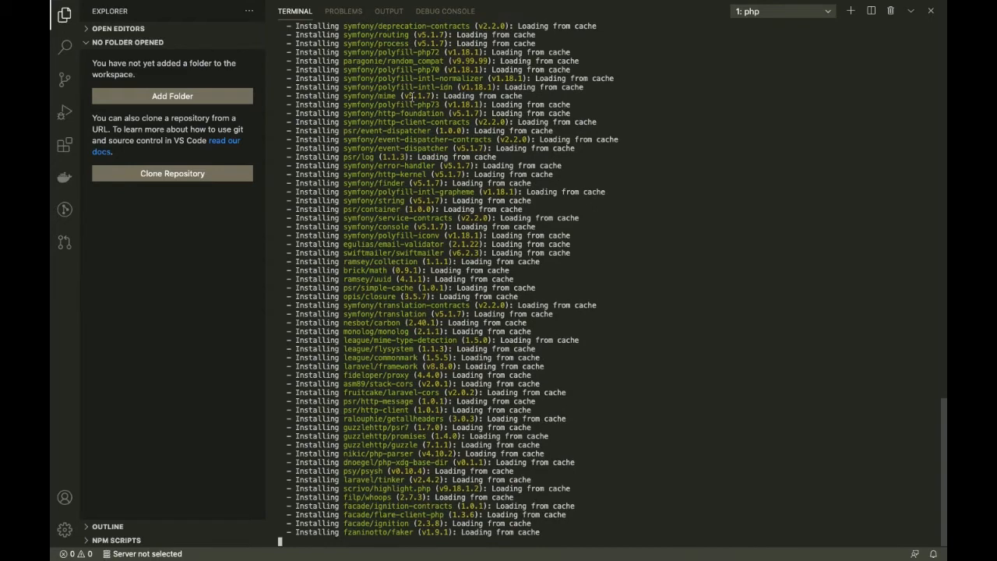
scroll(down, 3)
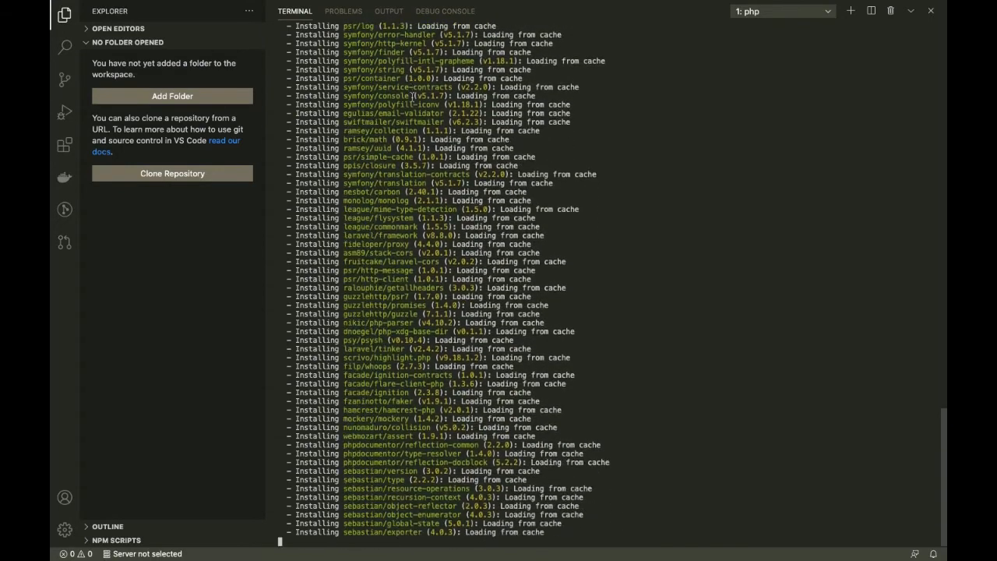
scroll(down, 3)
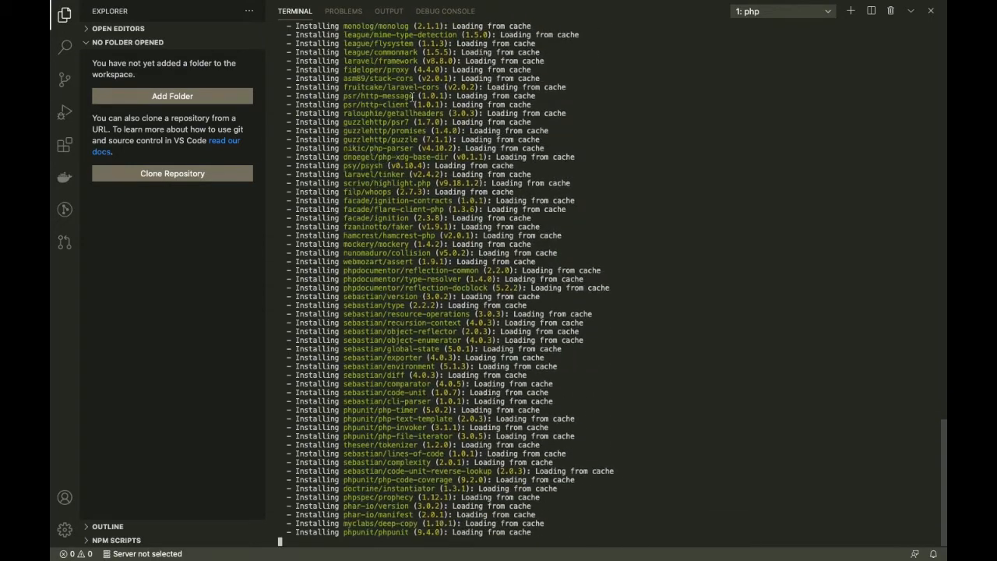
scroll(down, 3)
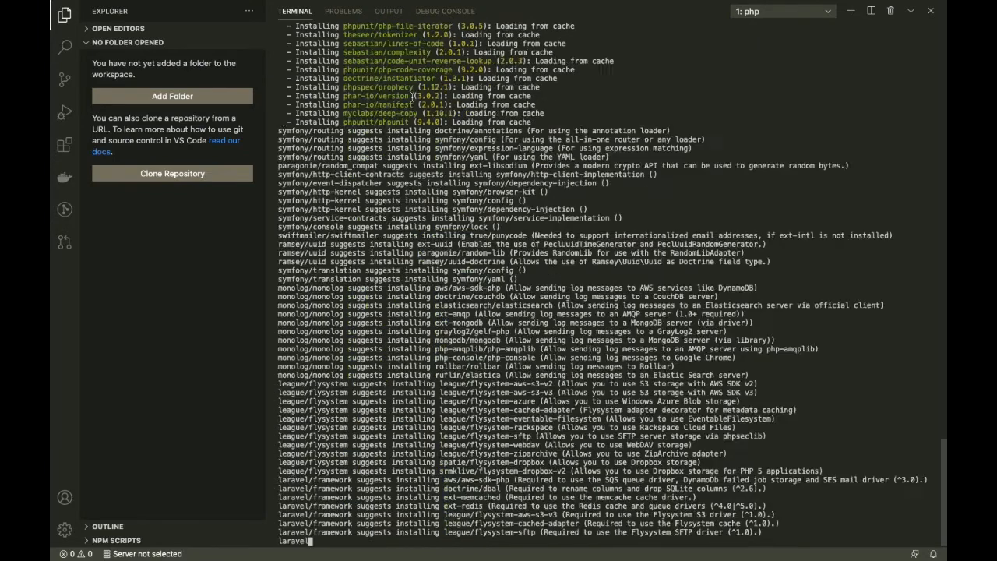
scroll(down, 3)
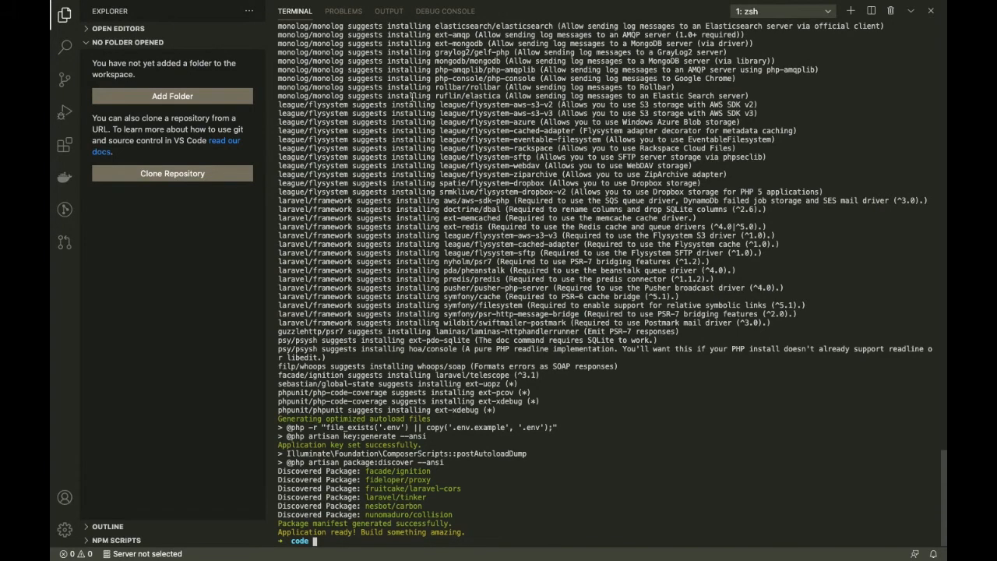
- Change into dusktut and run 'composer require --dev laravel/dusk'
text(cd dusk)
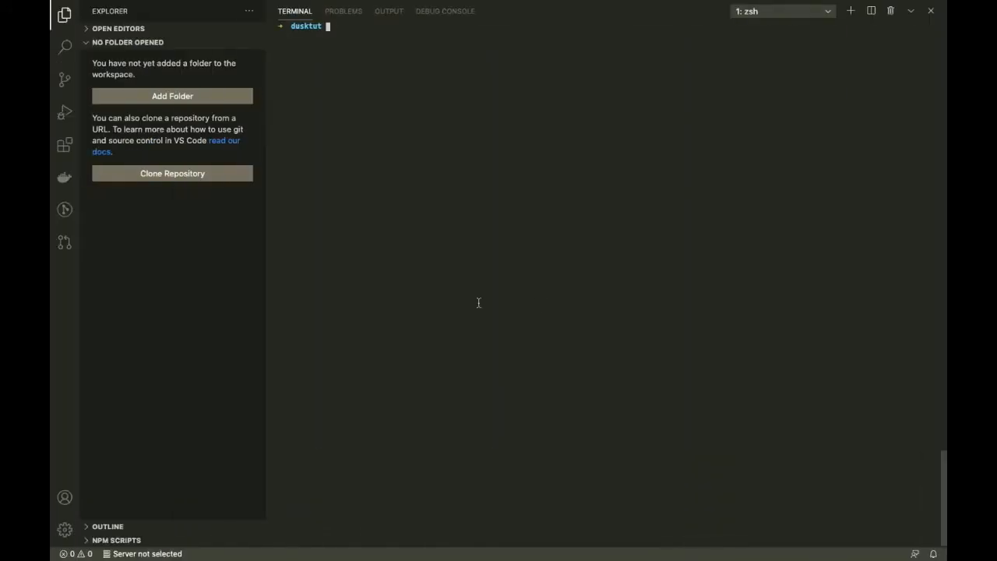
text(composer require --dev laravel/dusk)
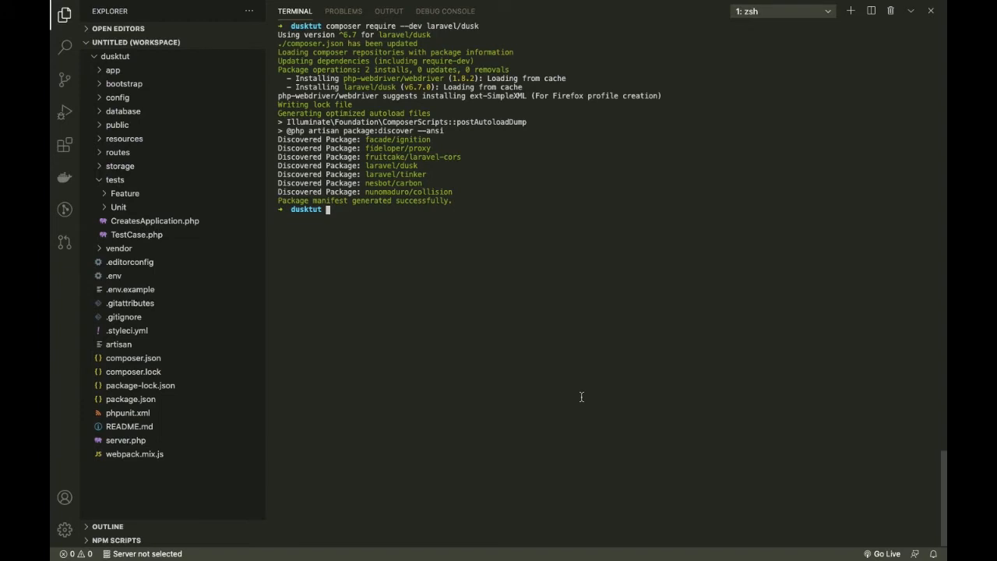
mouse_move(427, 250)
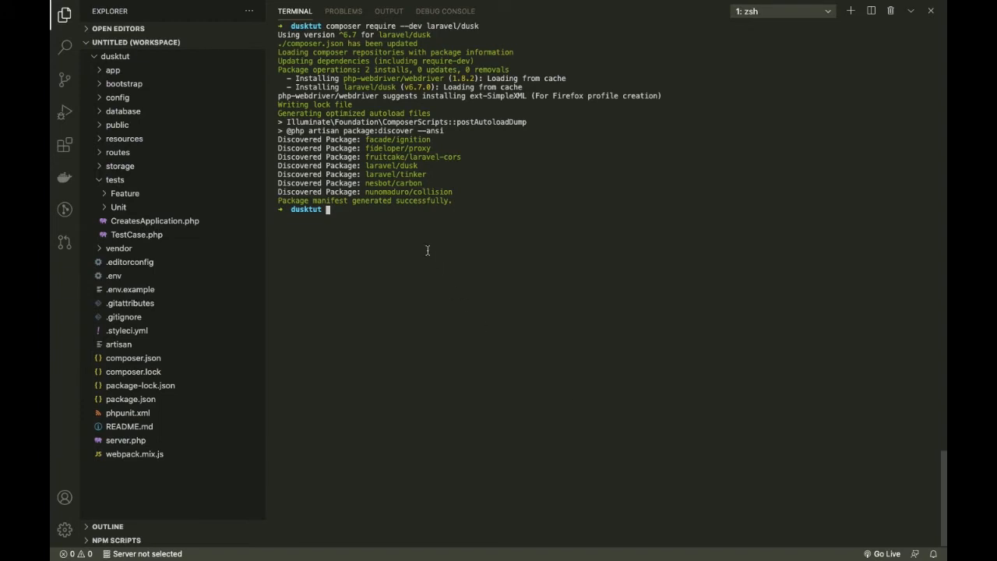
mouse_move(385, 247)
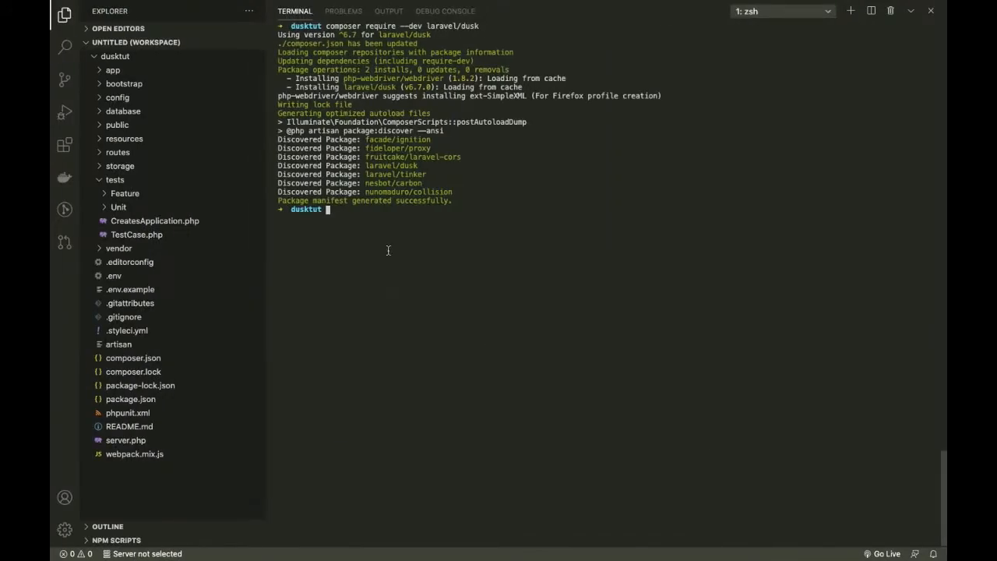
- Run 'php artisan dusk:install' to add the Browser tests folder and DuskTestCase.php
text(php artisan dusk:install)
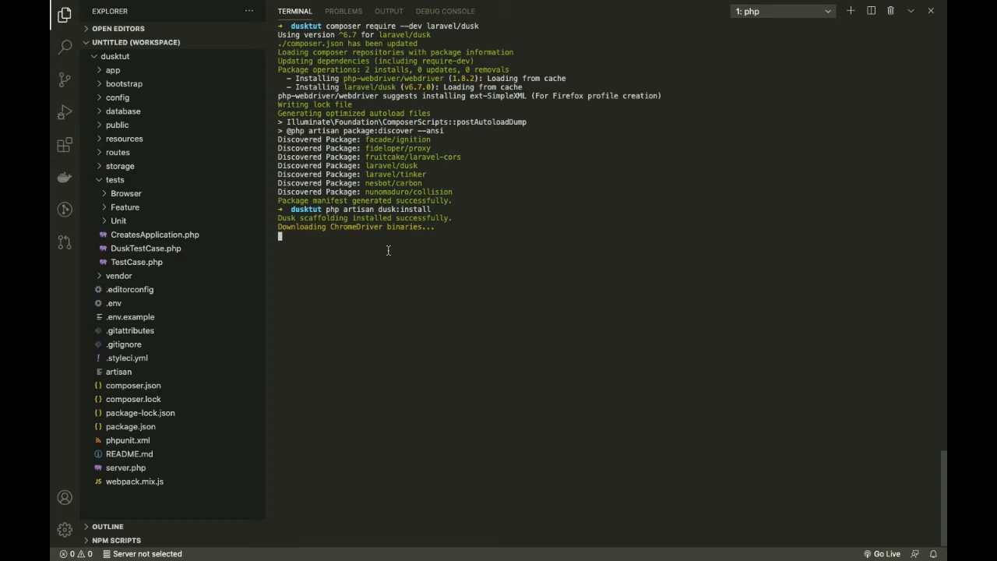
mouse_move(343, 322)
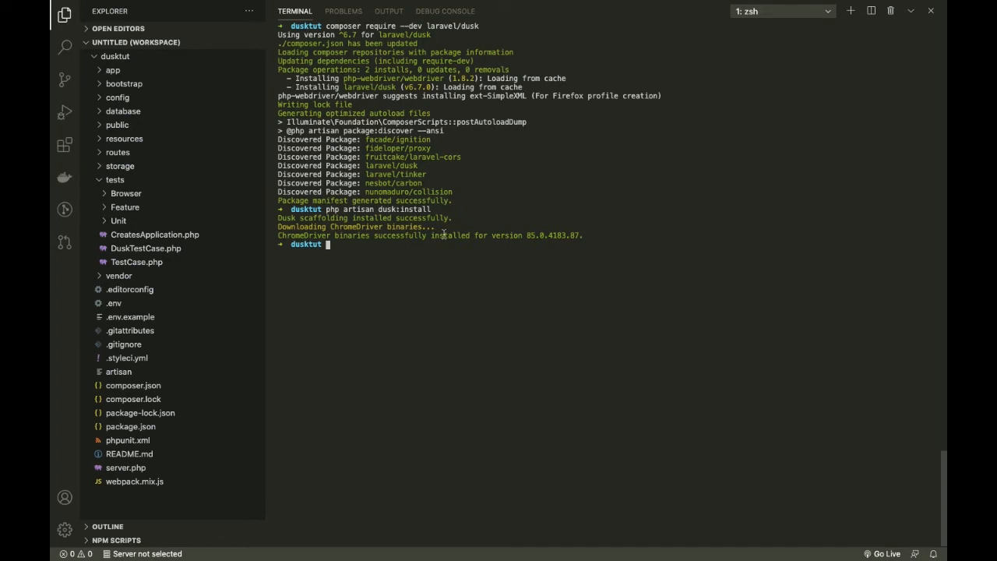
mouse_move(527, 235)
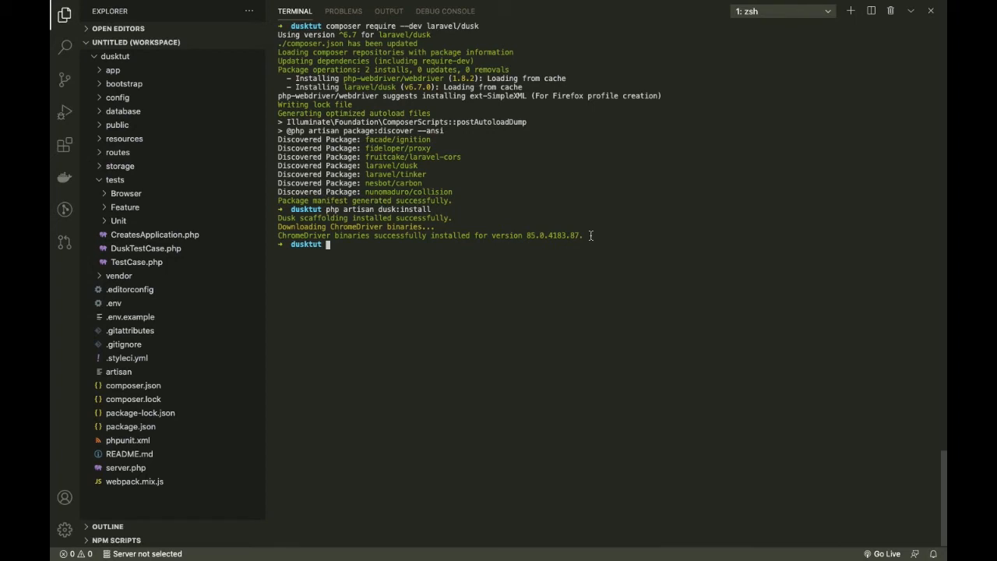
mouse_move(528, 297)
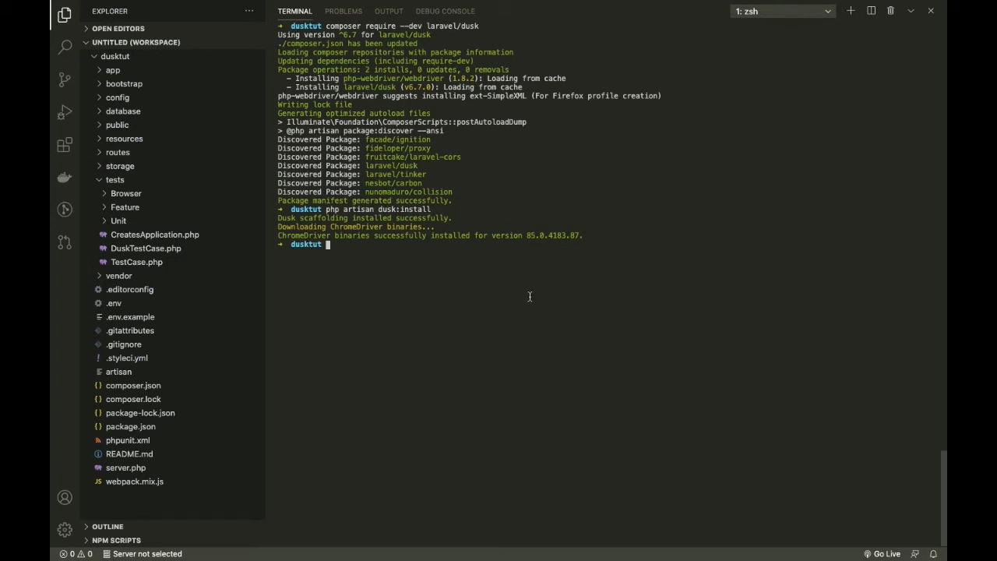
key(cmd+tab)
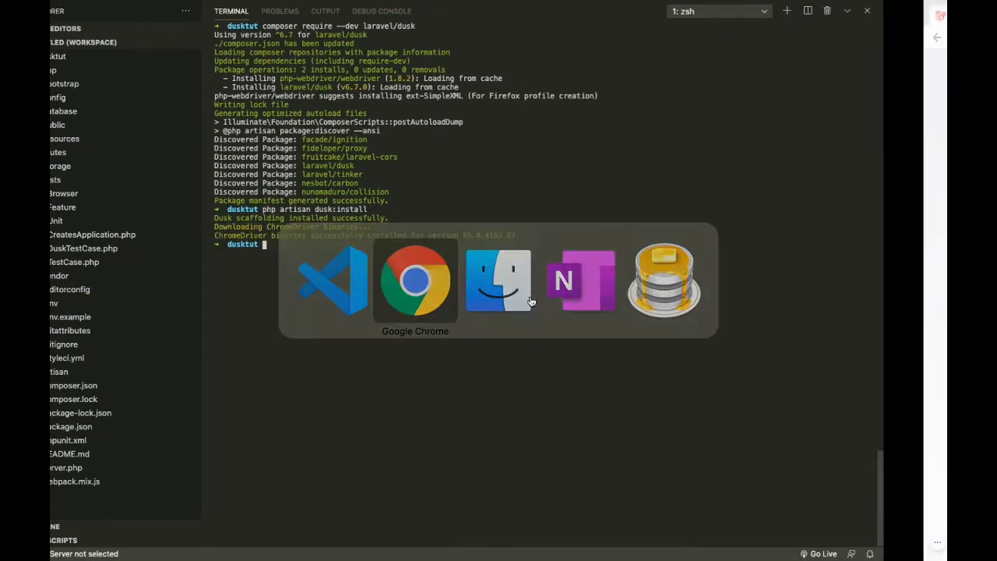
click(414, 281)
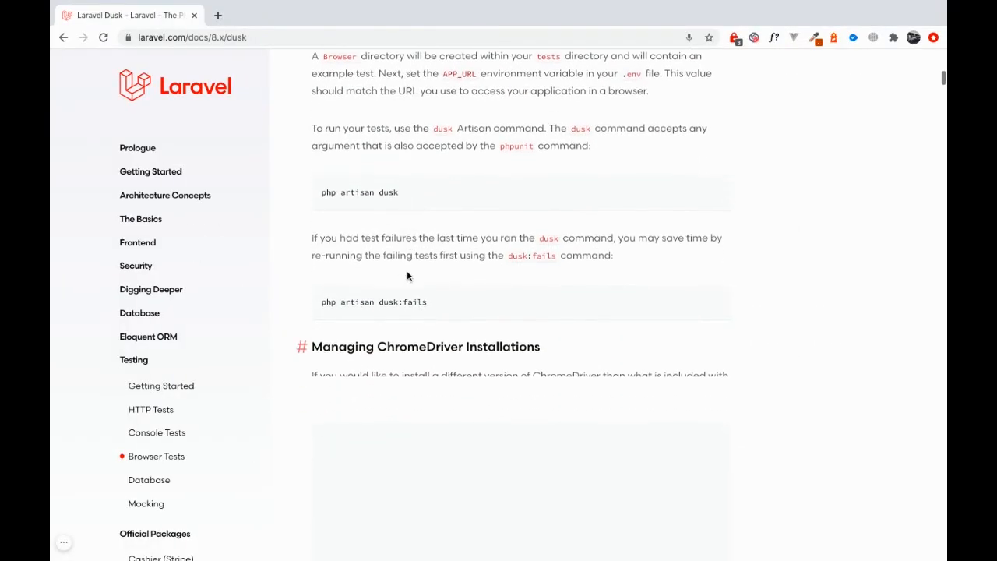
scroll(down, 3)
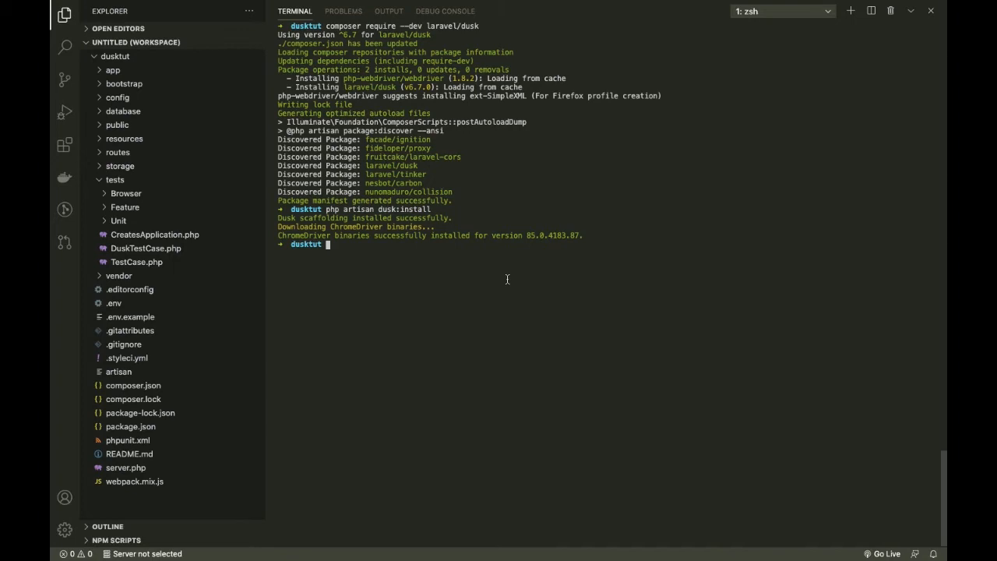
- Run 'php artisan dusk:chrome-driver' to install ChromeDriver 85.0.4183.87
text(php artisan dusk:chrome-driver)
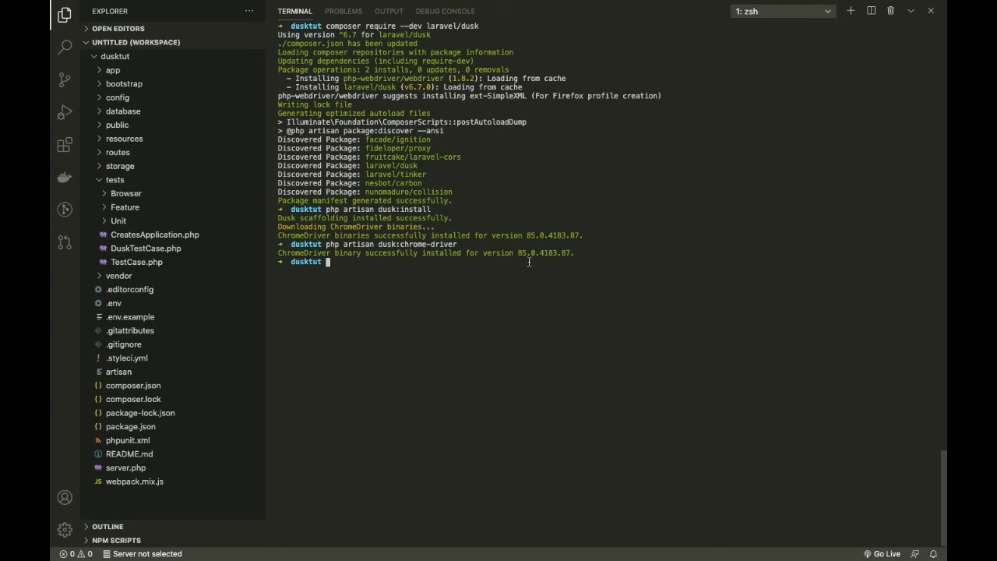
mouse_move(572, 252)
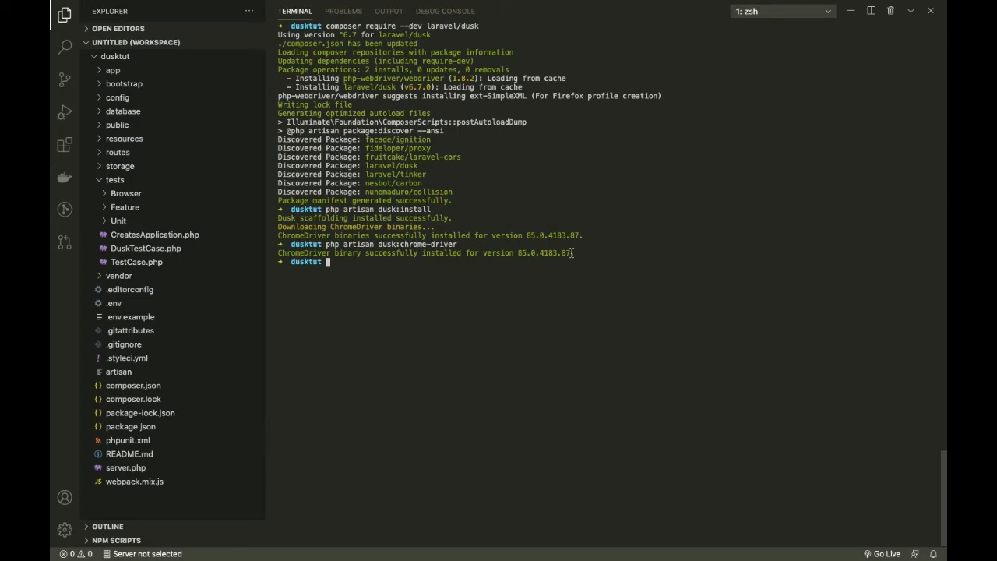
mouse_move(573, 258)
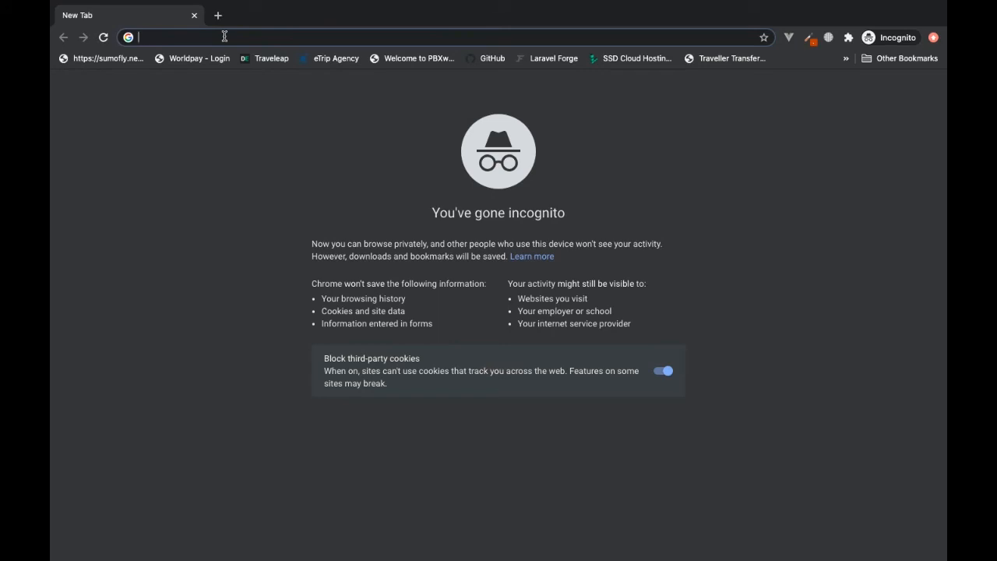
- Search 'latest chrome version' and scroll to the stable 85.0.4183.121 release table
text(latest chrome version)
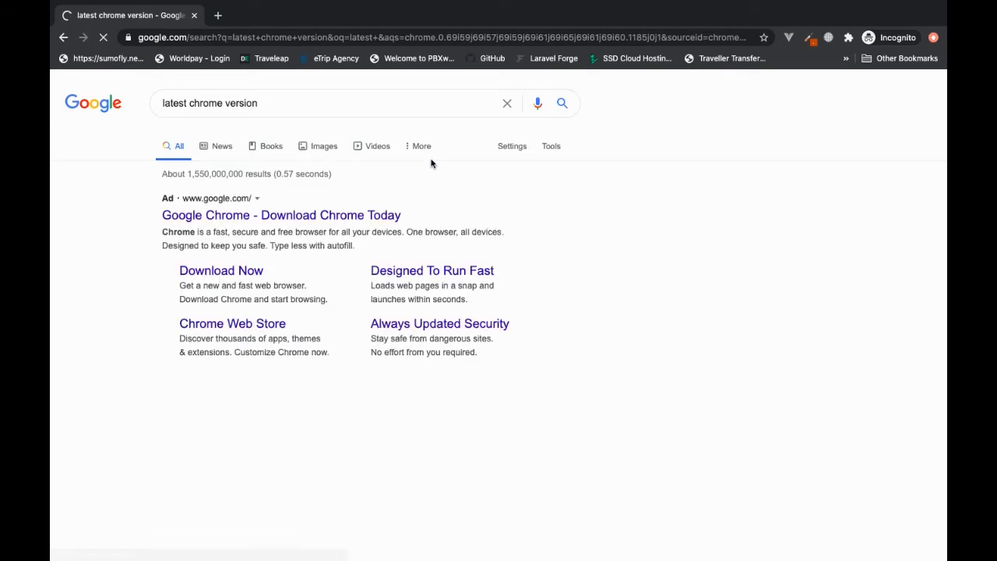
scroll(down, 3)
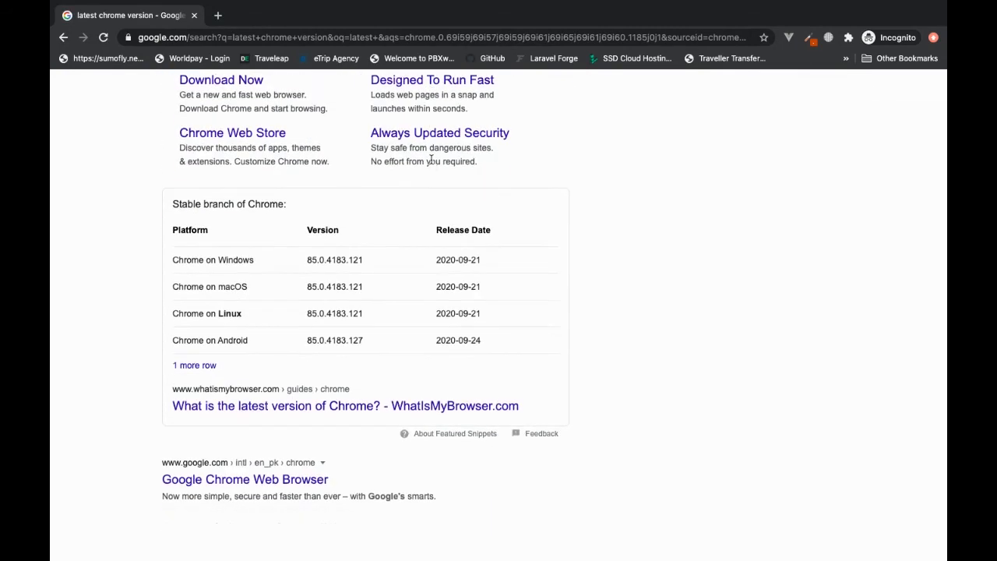
scroll(down, 3)
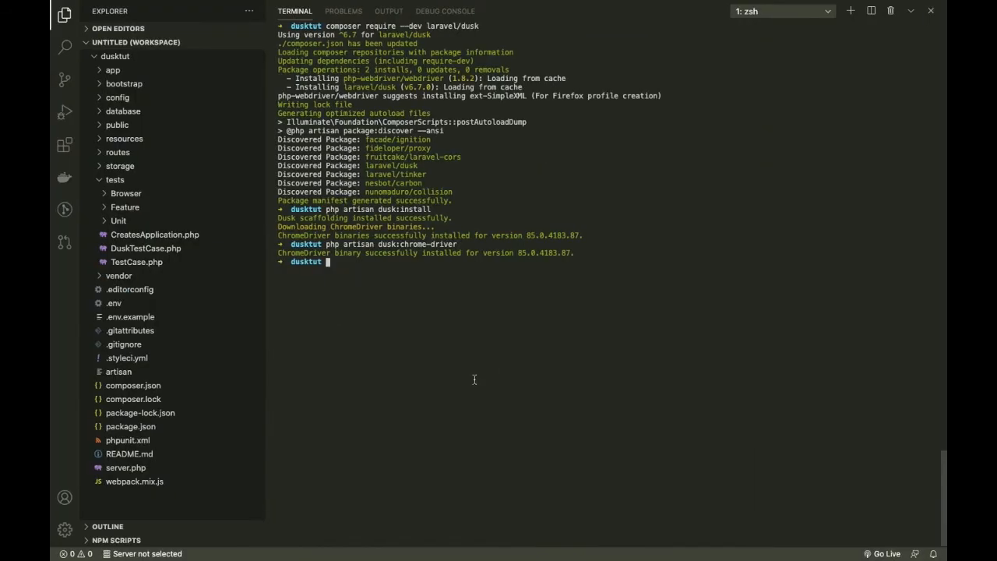
mouse_move(414, 287)
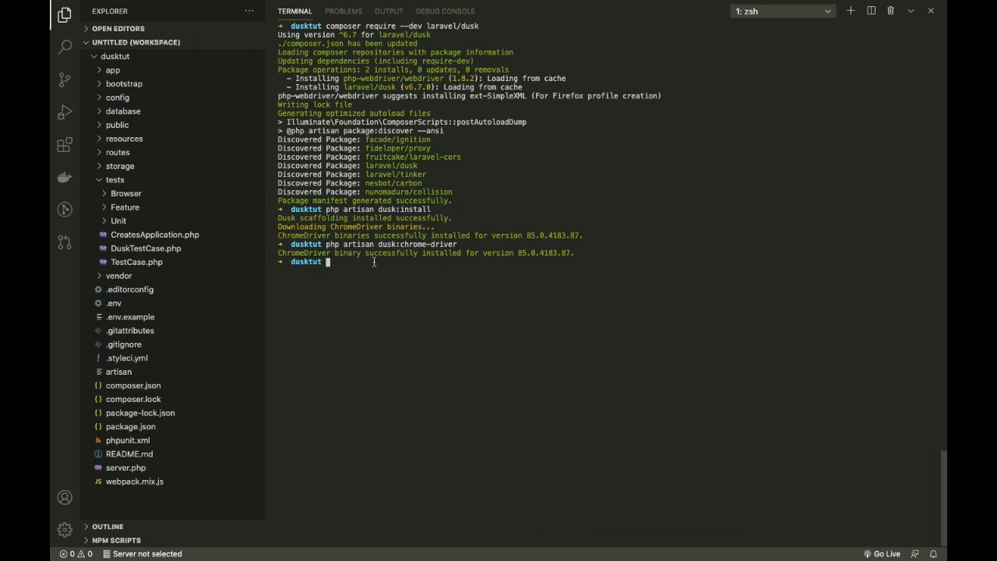
click(145, 247)
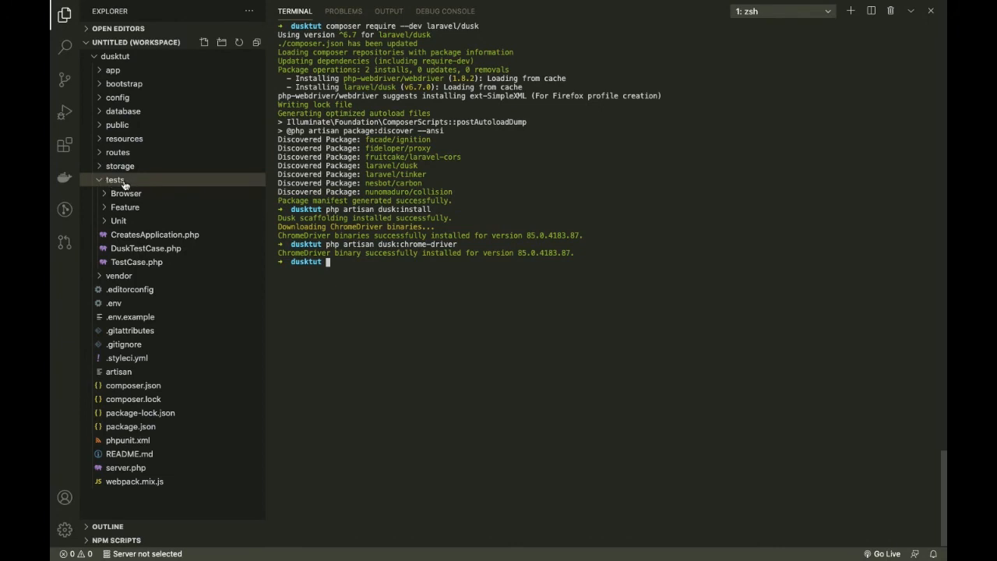
- Expand tests > Browser and open ExampleTest.php in the editor
click(126, 193)
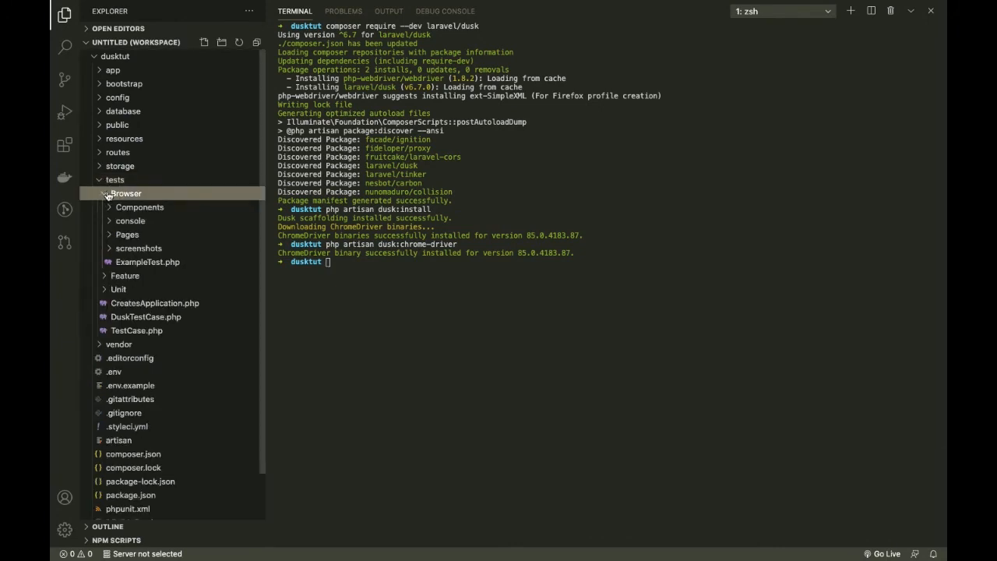
mouse_move(129, 193)
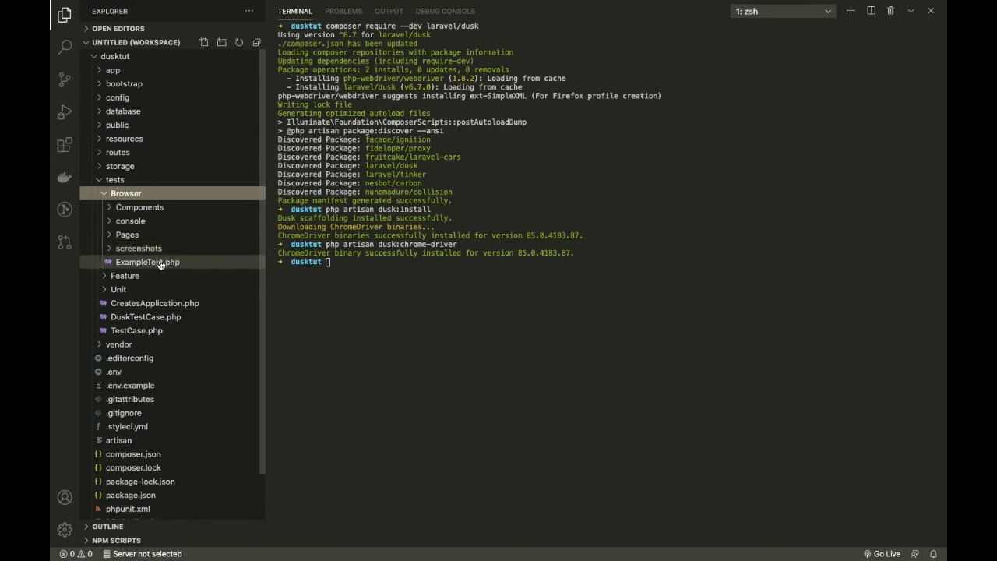
double_click(147, 261)
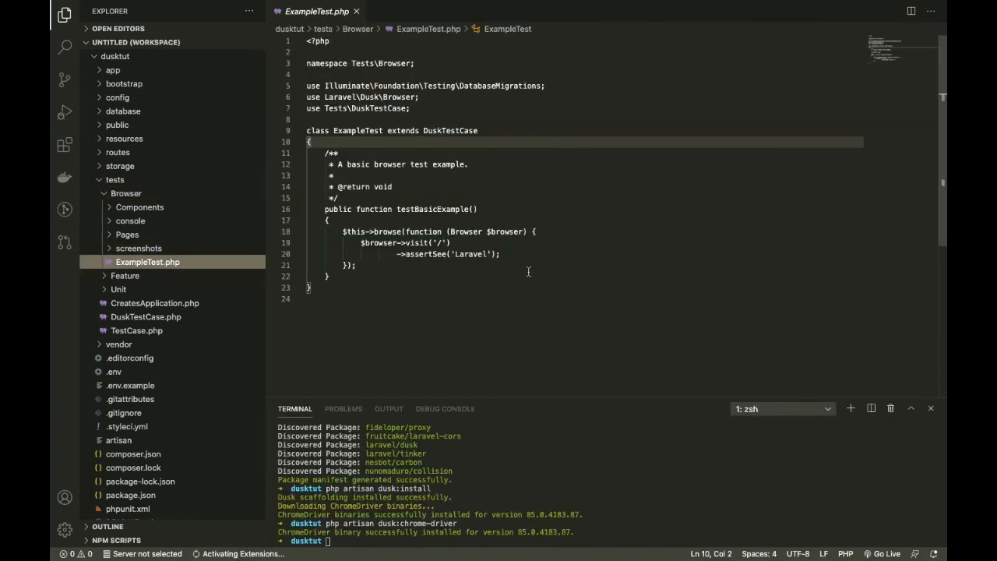